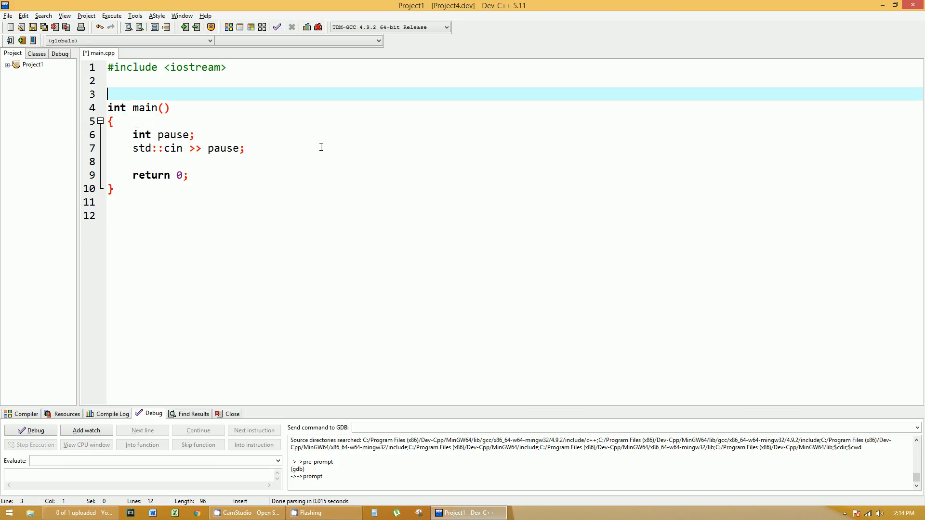
Add the prototype `int getvalue(int myint);` on a new line above main
{"action": "key", "text": "Return"}
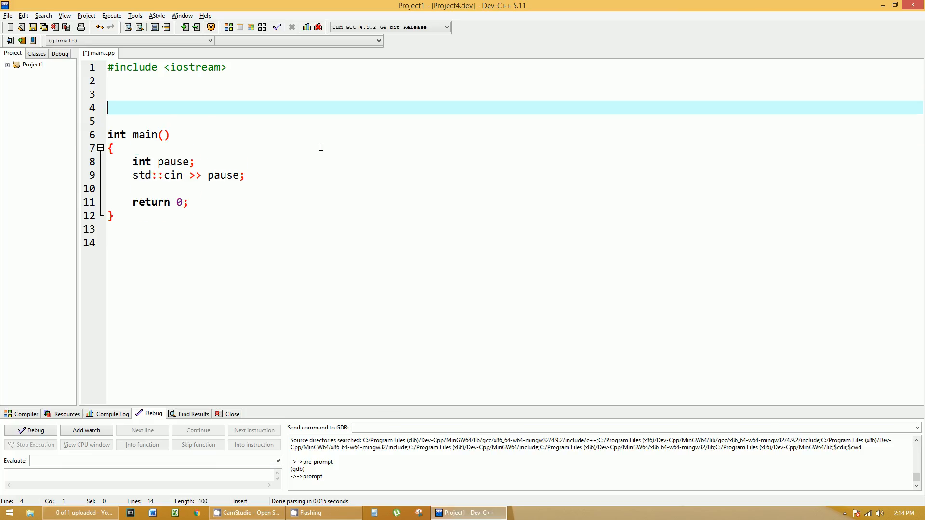
{"action": "type", "text": "int"}
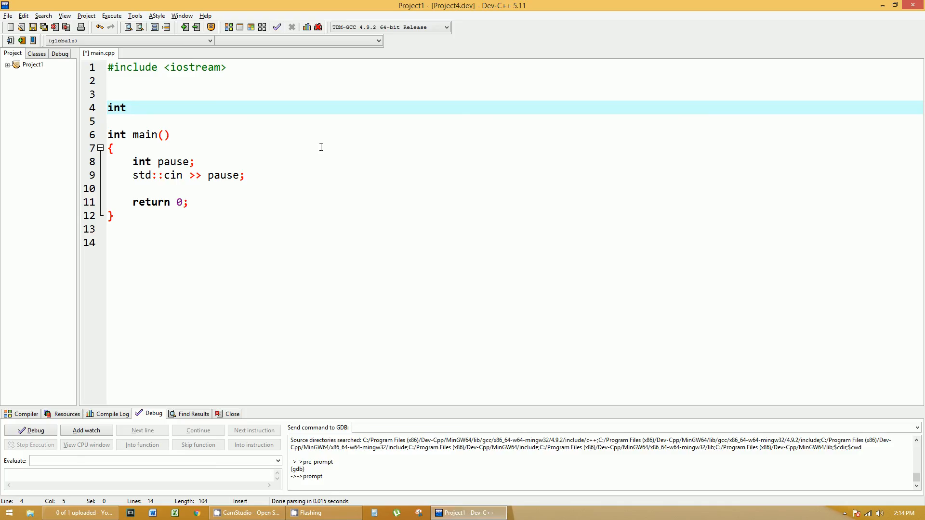
{"action": "type", "text": "get"}
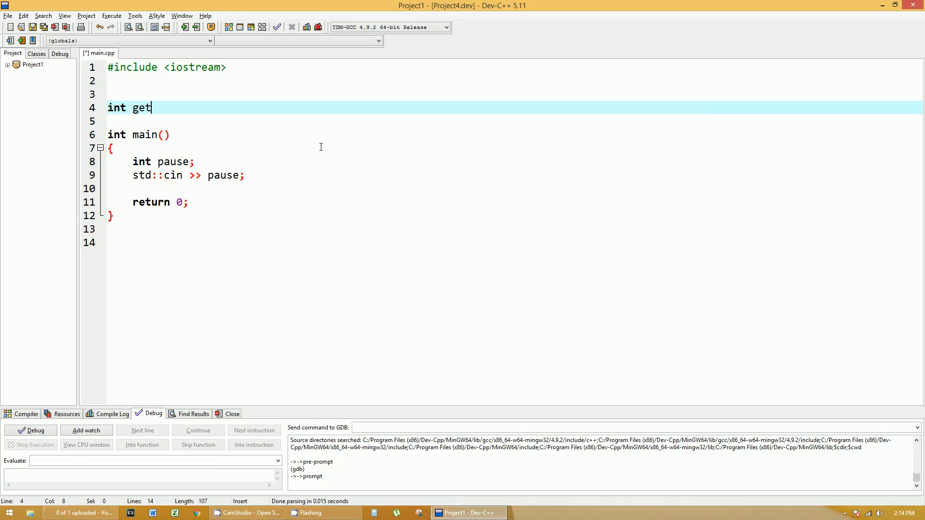
{"action": "type", "text": "value("}
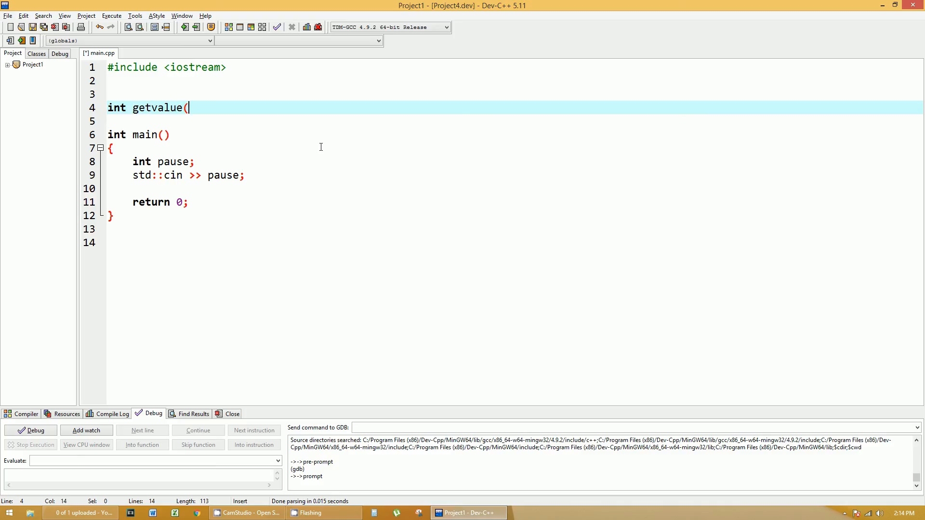
{"action": "type", "text": "int"}
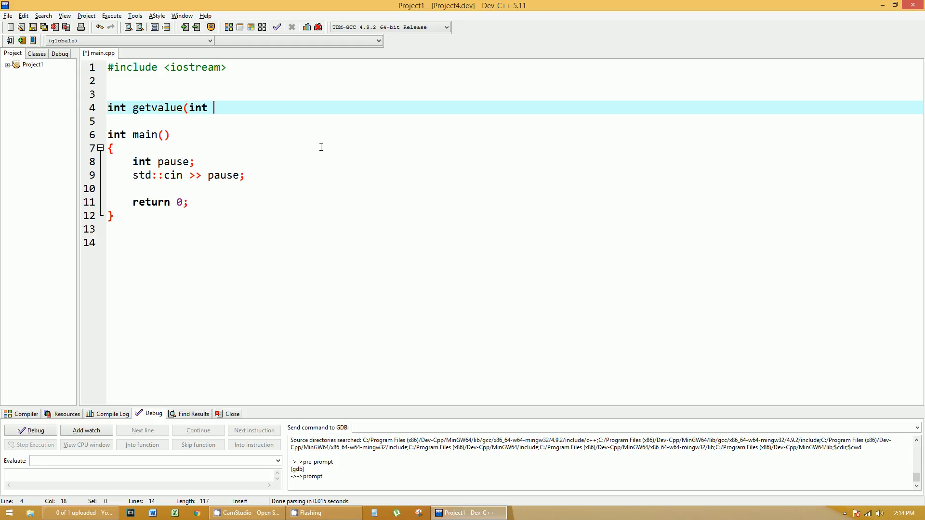
{"action": "type", "text": "myint"}
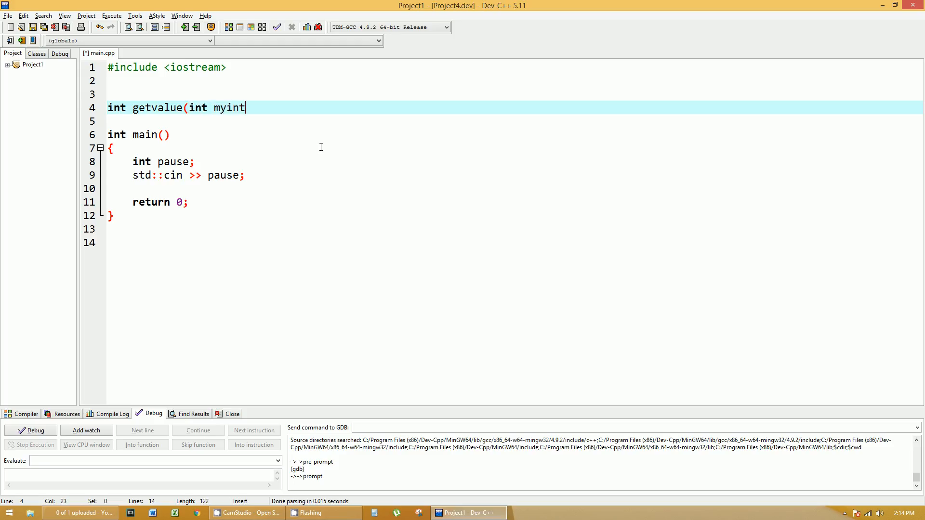
{"action": "type", "text": ");"}
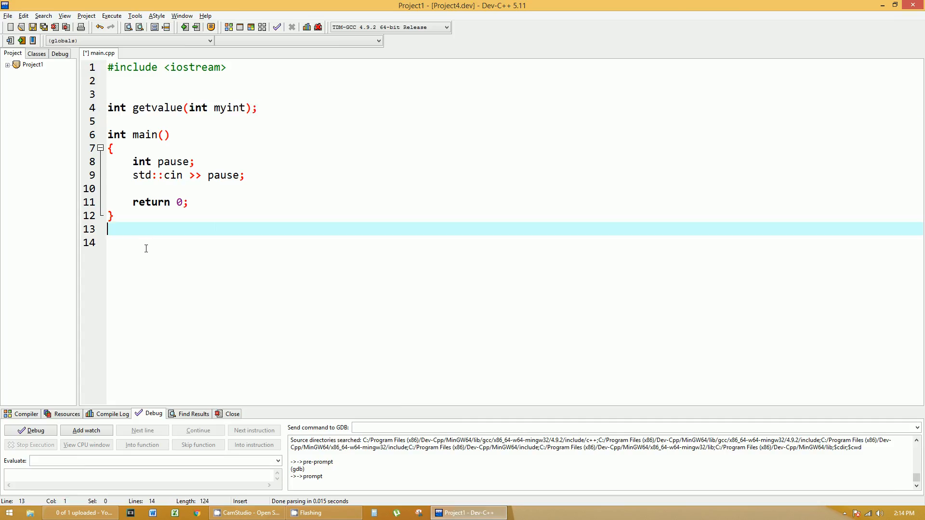
Define `int getvalue(int myint)` below main with the body `return myint + 1;`
{"action": "type", "text": "int getvalue(int myint);"}
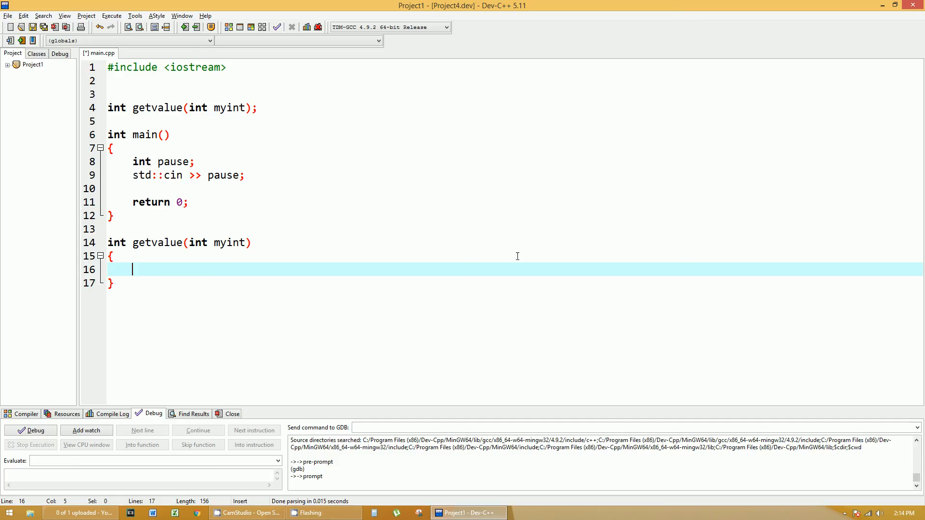
{"action": "type", "text": "re"}
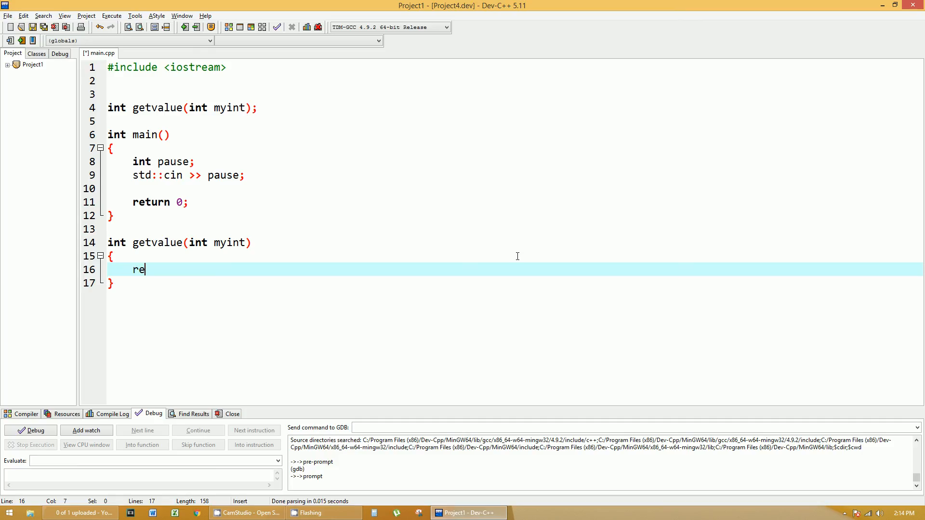
{"action": "type", "text": "turn myint"}
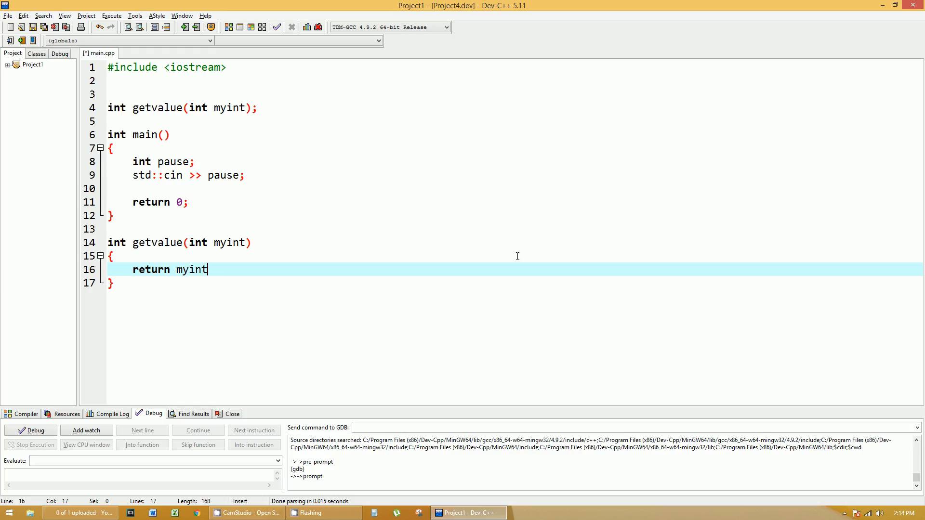
{"action": "type", "text": "+ 1;"}
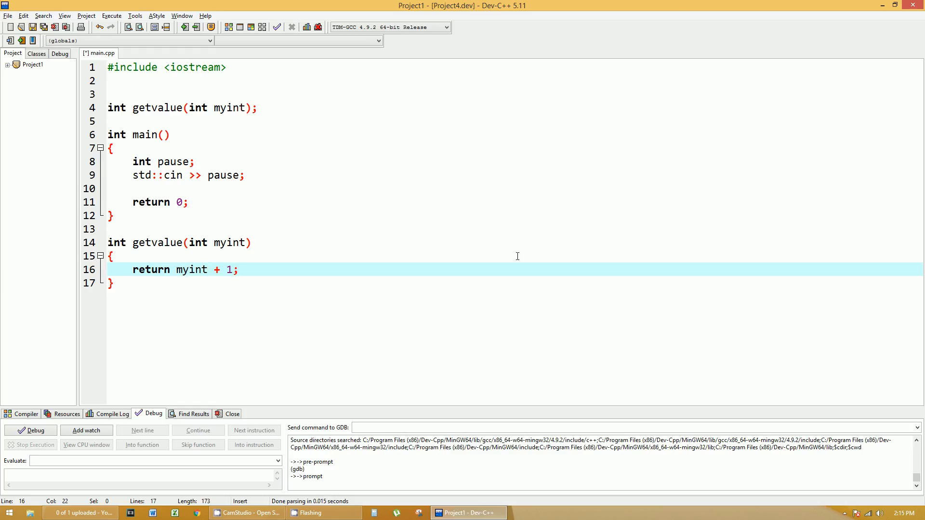
{"action": "mouse_move", "coordinate": [480, 145]}
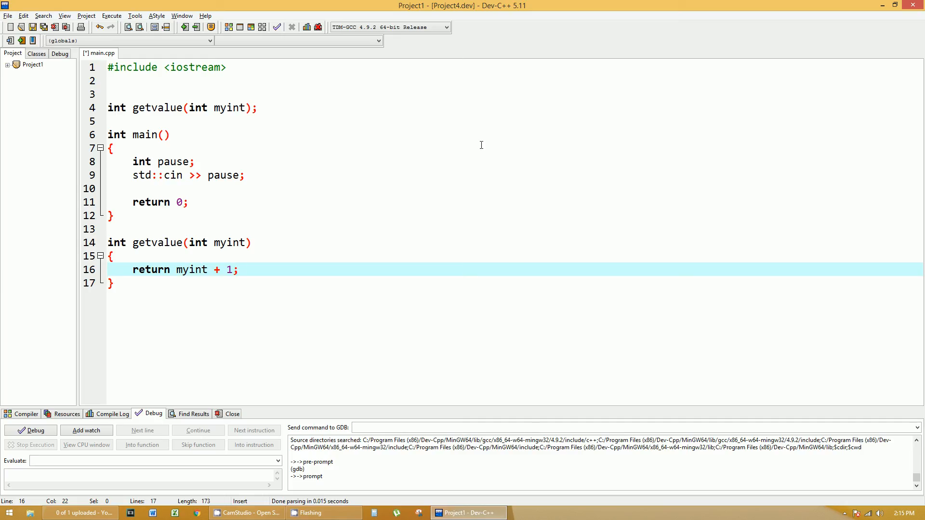
Insert `std::cout << getvalue(4) << std::endl;` at the start of main
{"action": "key", "text": "Return"}
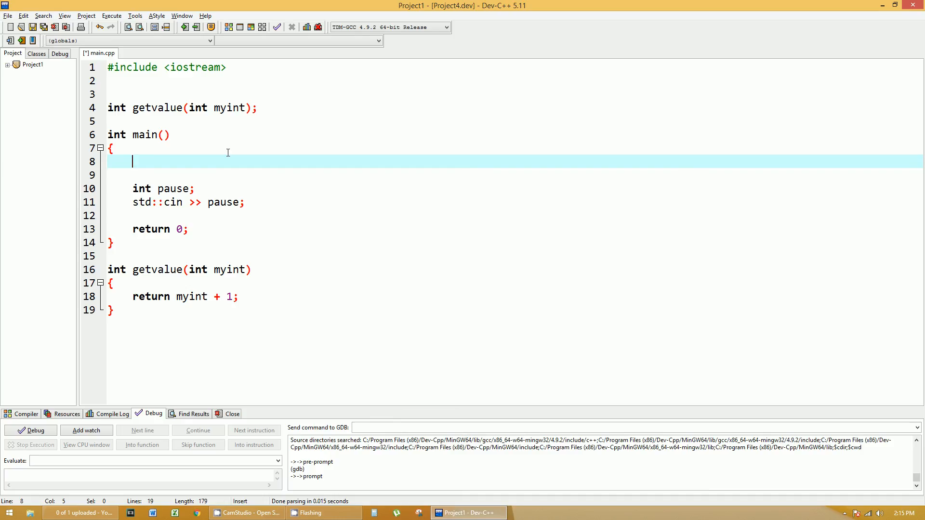
{"action": "type", "text": "std::cout <"}
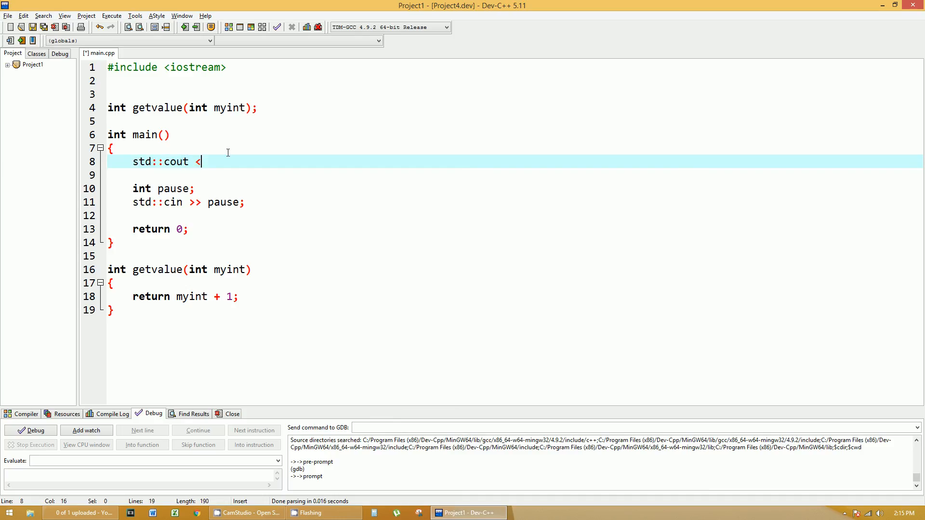
{"action": "type", "text": "<"}
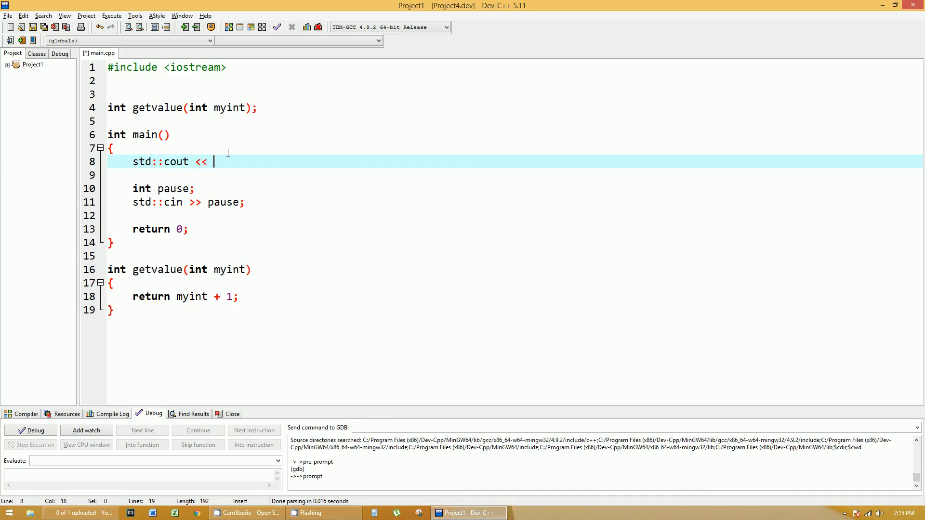
{"action": "type", "text": "getv"}
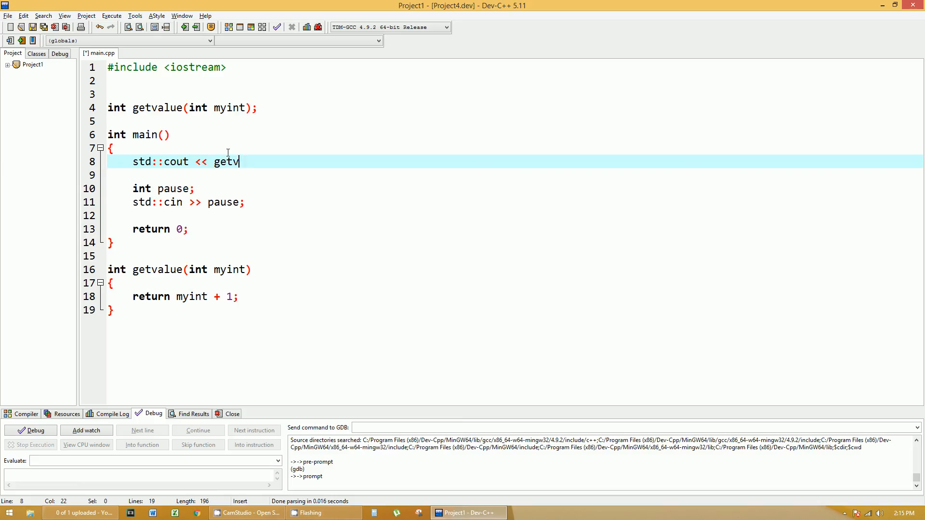
{"action": "type", "text": "alue(4"}
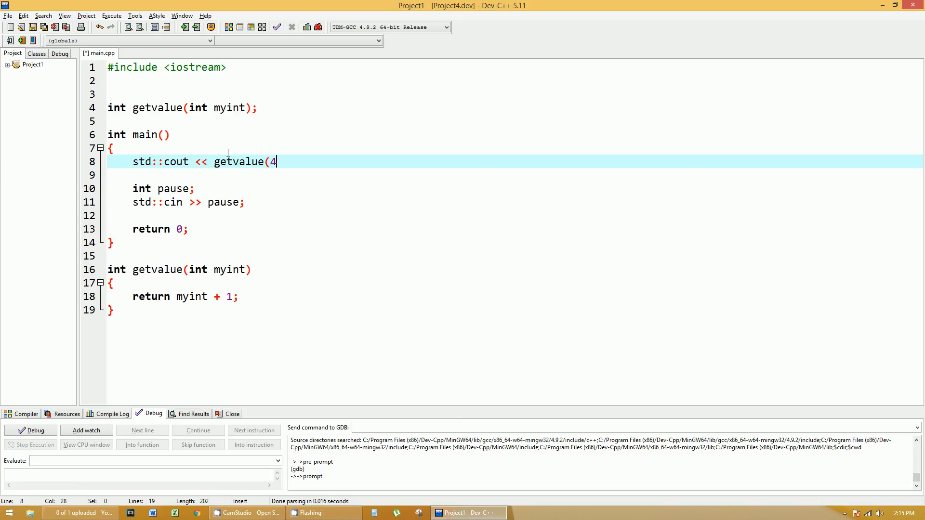
{"action": "type", "text": ");"}
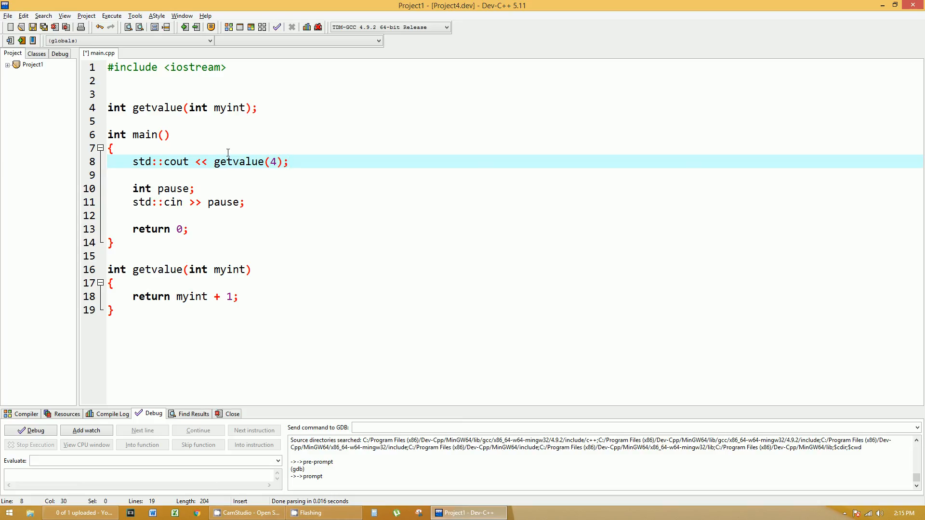
{"action": "type", "text": "<< std::"}
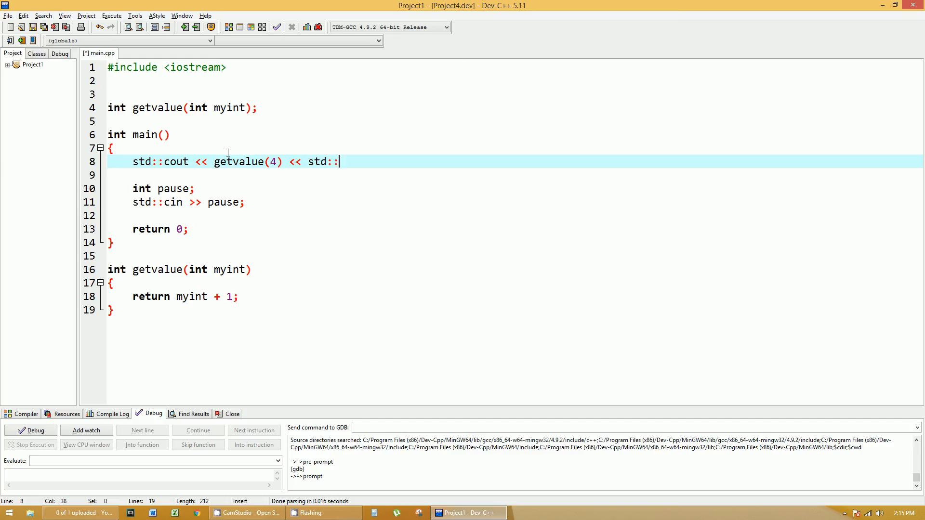
{"action": "type", "text": "endl;"}
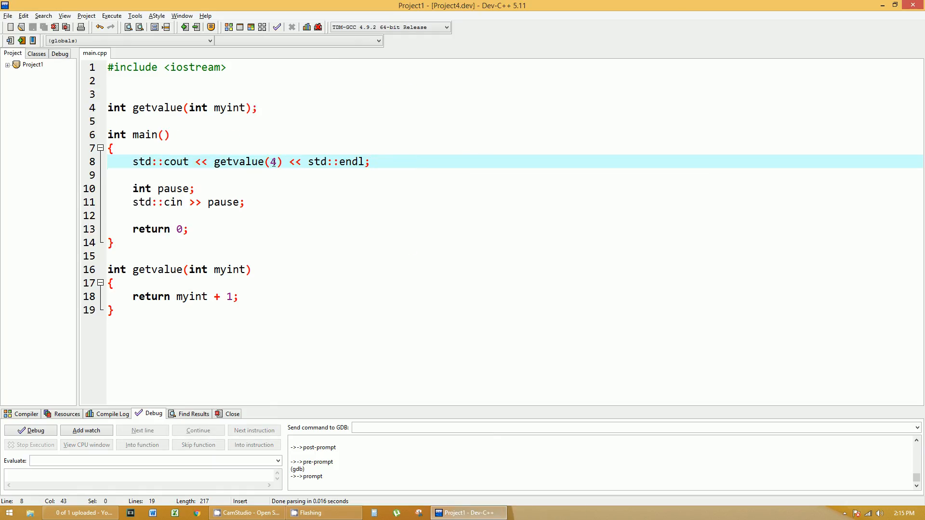
Declare `int myint = 4` in main and pass myint to getvalue instead of 4
{"action": "key", "text": "Return"}
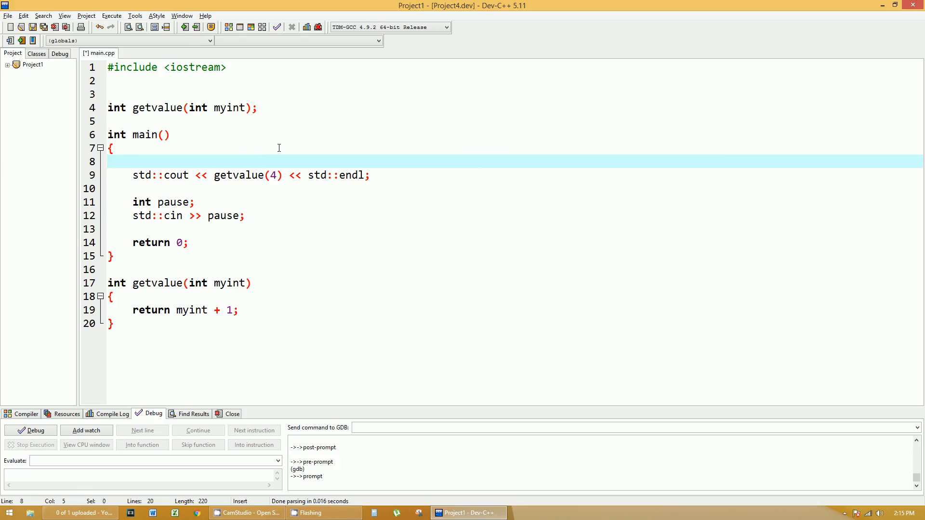
{"action": "type", "text": "int myint"}
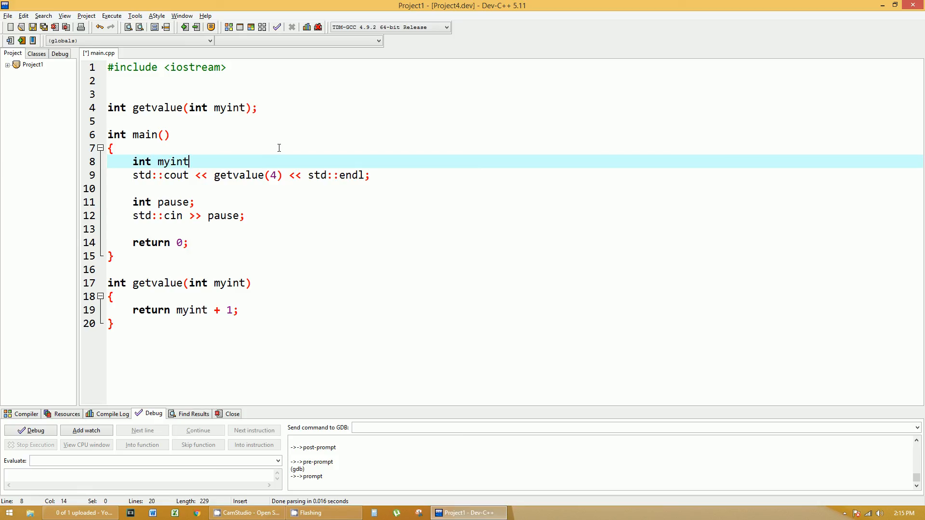
{"action": "type", "text": "= 4;"}
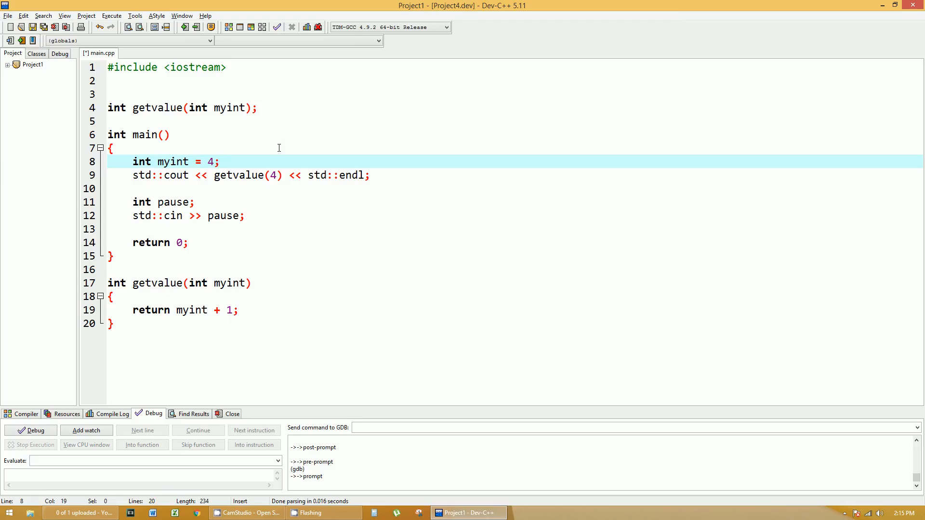
{"action": "left_click", "coordinate": [282, 175]}
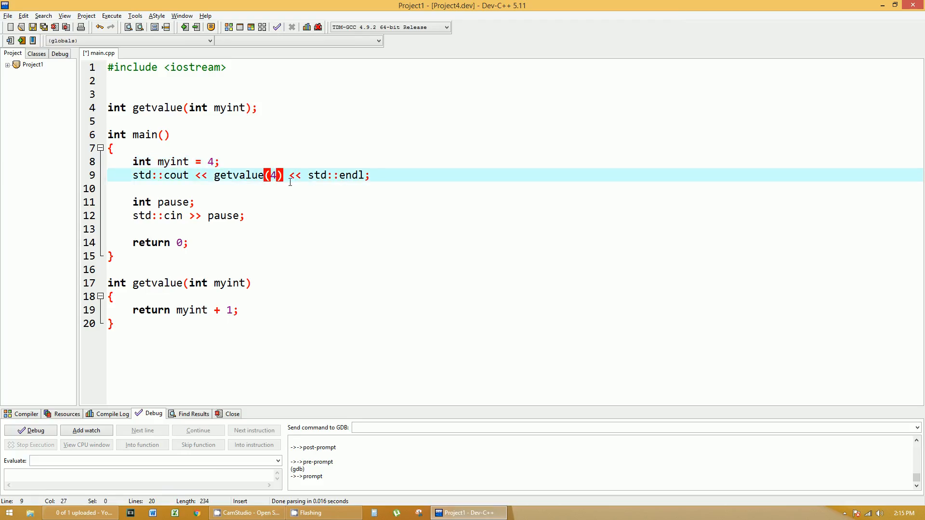
{"action": "type", "text": "myint"}
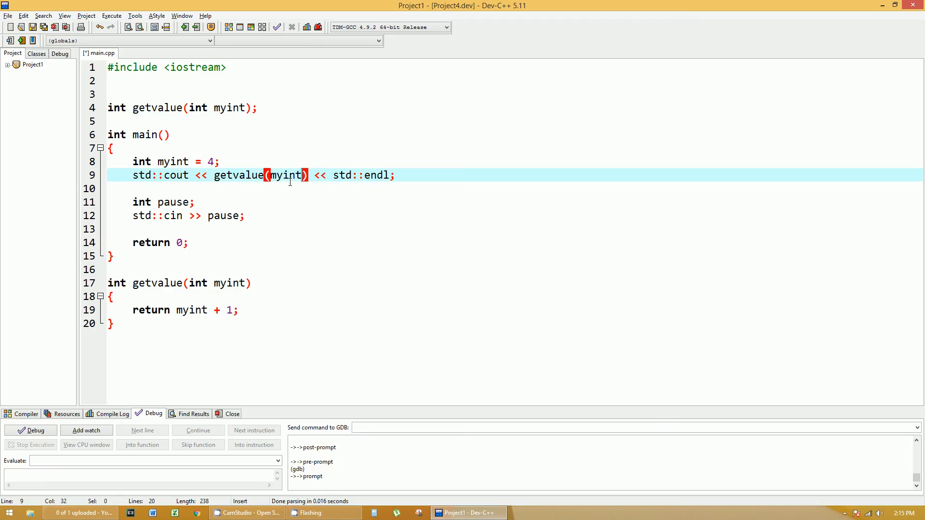
Point out the blank line, the myint argument and the myint declaration in main
{"action": "left_click", "coordinate": [133, 189]}
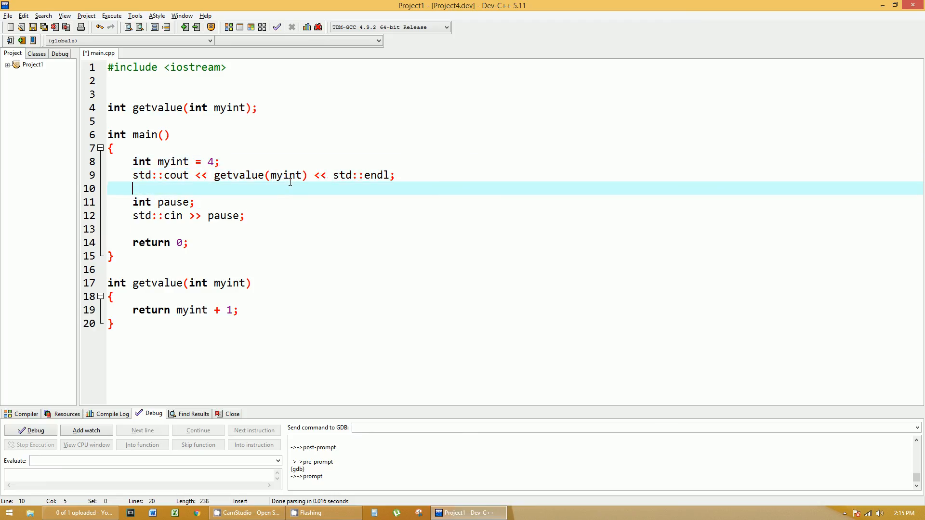
{"action": "left_click", "coordinate": [284, 175]}
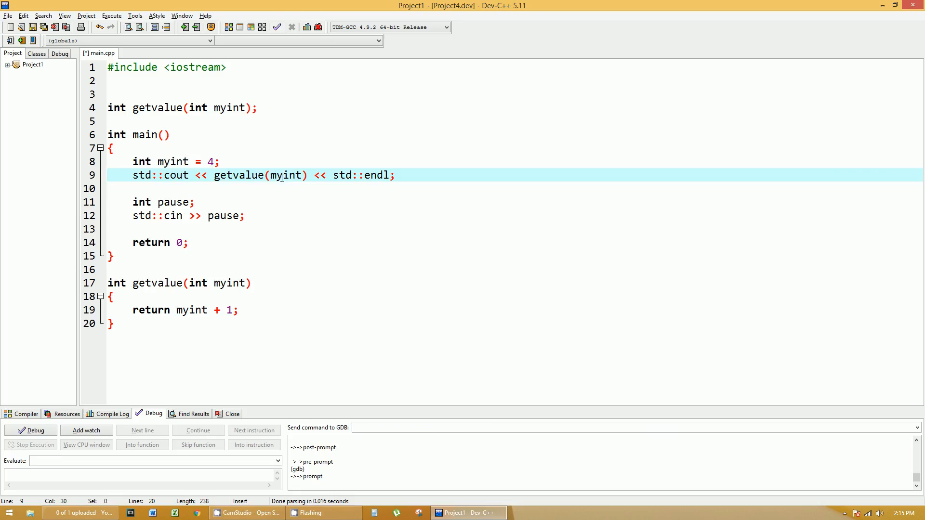
{"action": "left_click", "coordinate": [218, 162]}
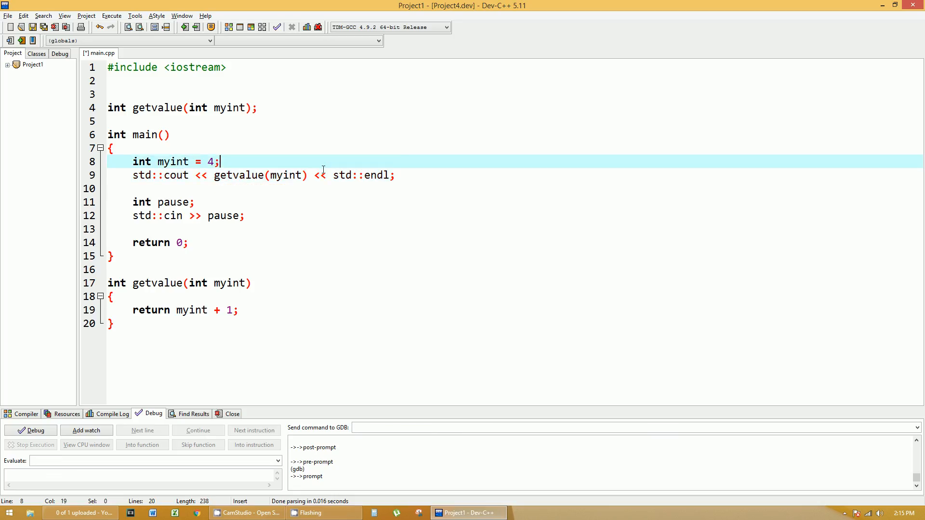
{"action": "mouse_move", "coordinate": [465, 250]}
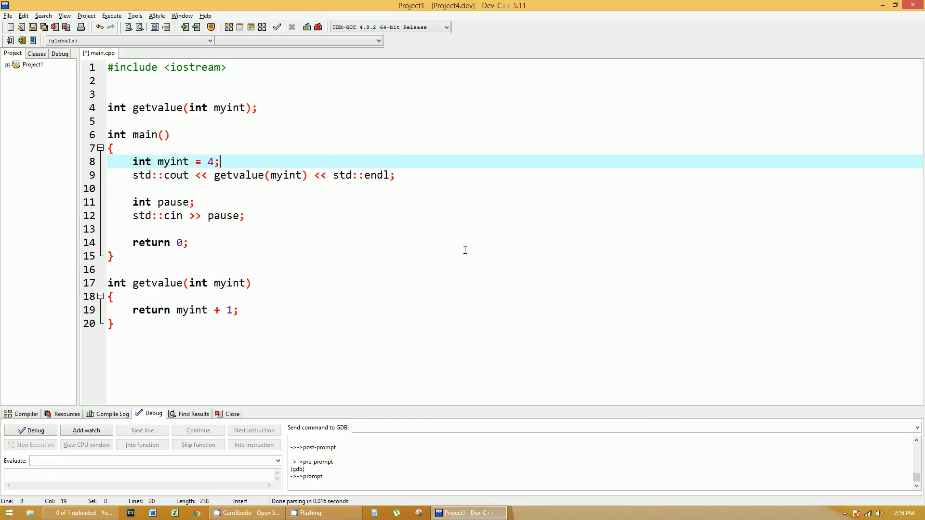
Compile and run the program, then close its console window
{"action": "left_click", "coordinate": [112, 413]}
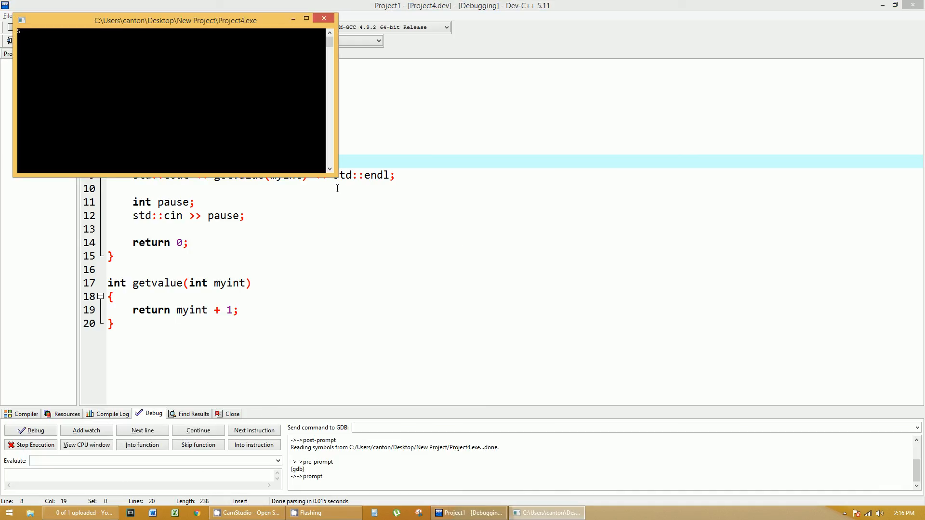
{"action": "left_click", "coordinate": [323, 18]}
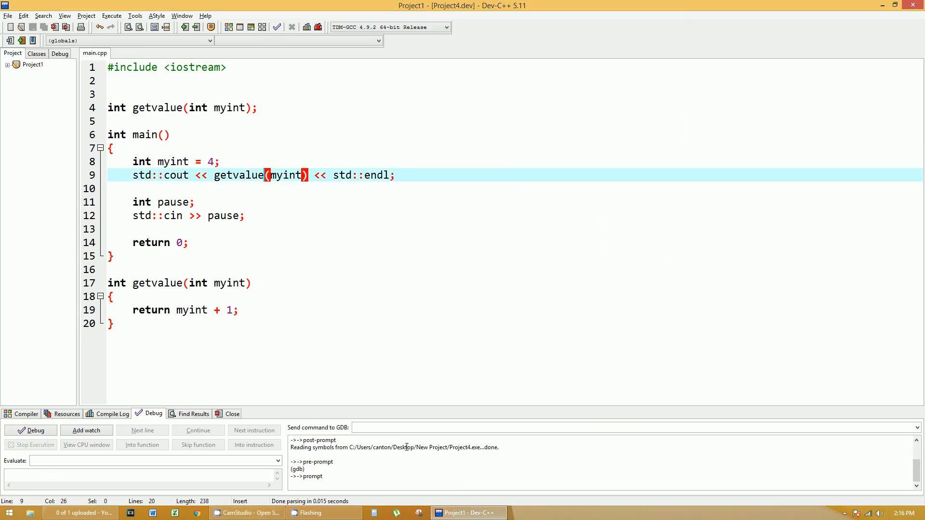
{"action": "left_click", "coordinate": [246, 512]}
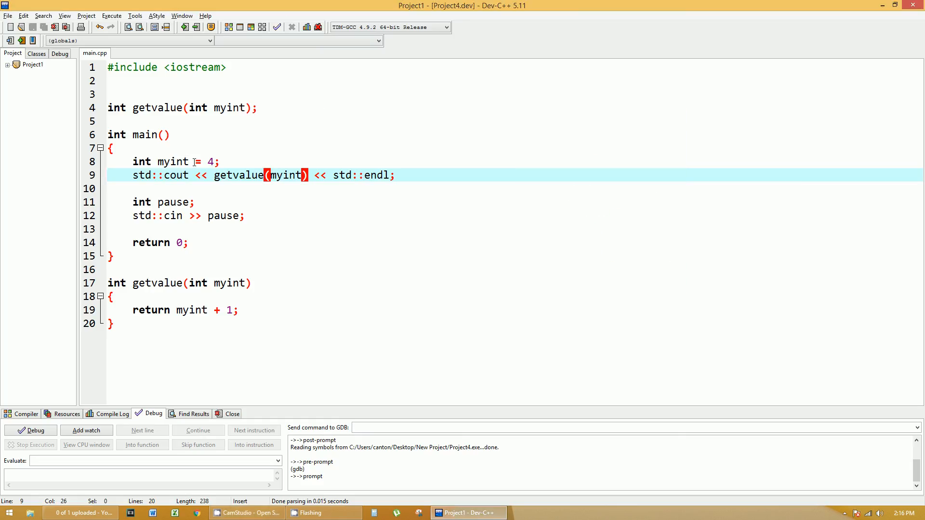
{"action": "double_click", "coordinate": [173, 162]}
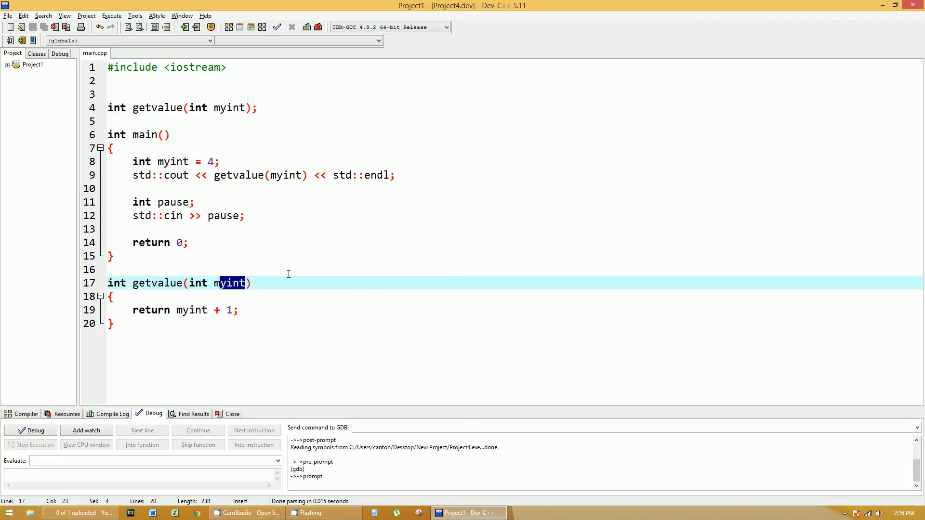
{"action": "mouse_move", "coordinate": [123, 134]}
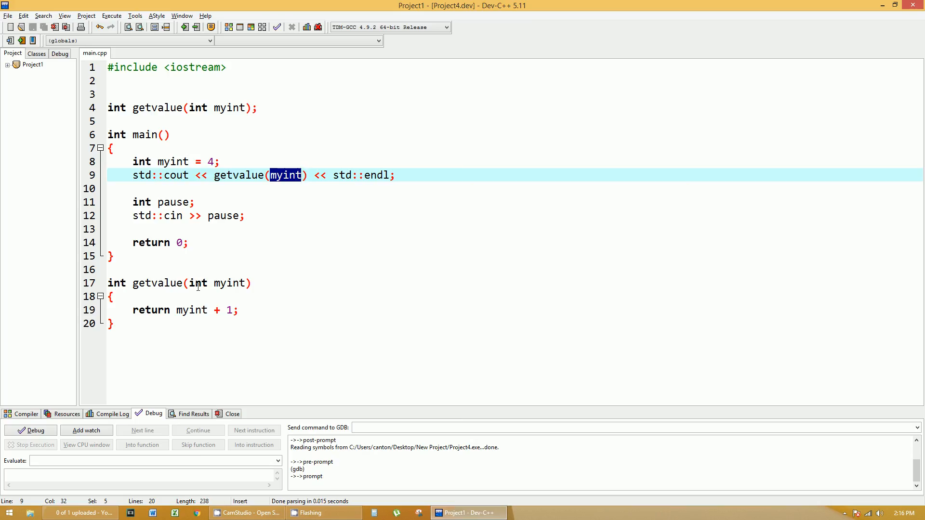
{"action": "mouse_move", "coordinate": [379, 296]}
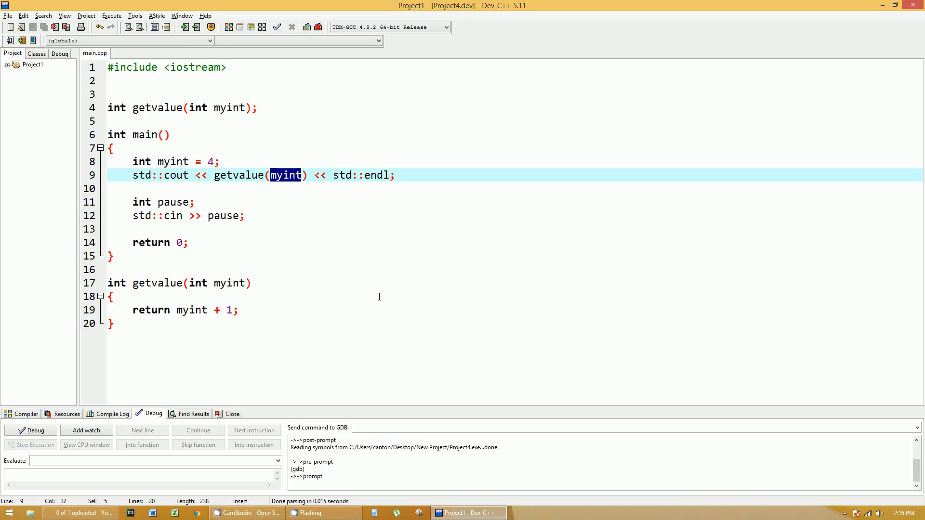
{"action": "mouse_move", "coordinate": [223, 282]}
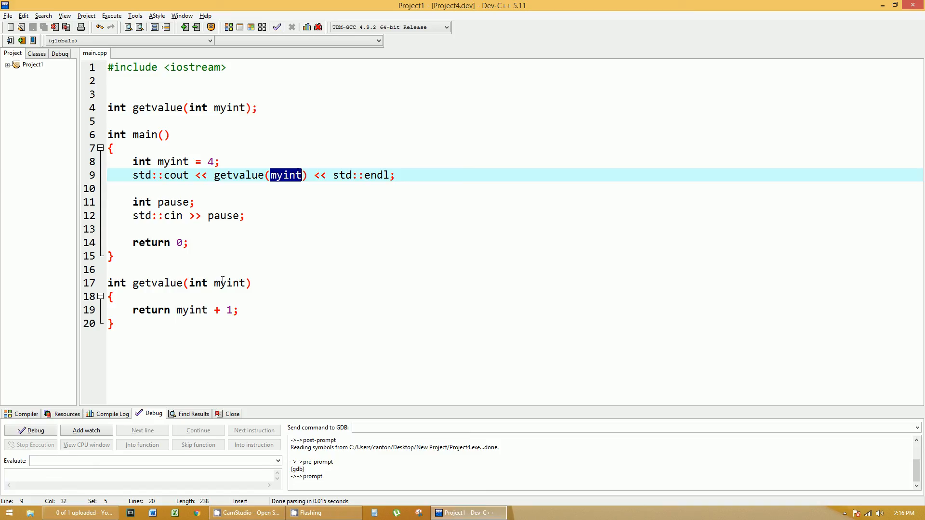
{"action": "double_click", "coordinate": [231, 283]}
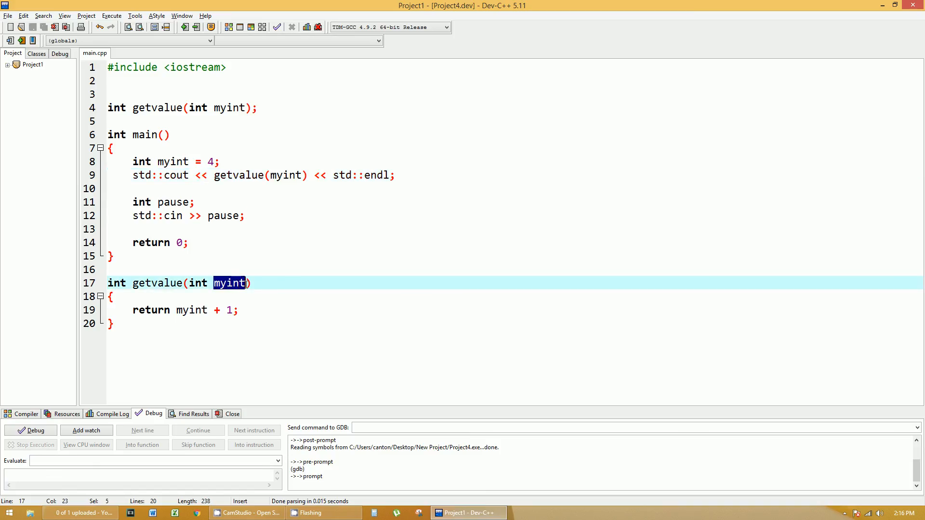
{"action": "left_click", "coordinate": [285, 176]}
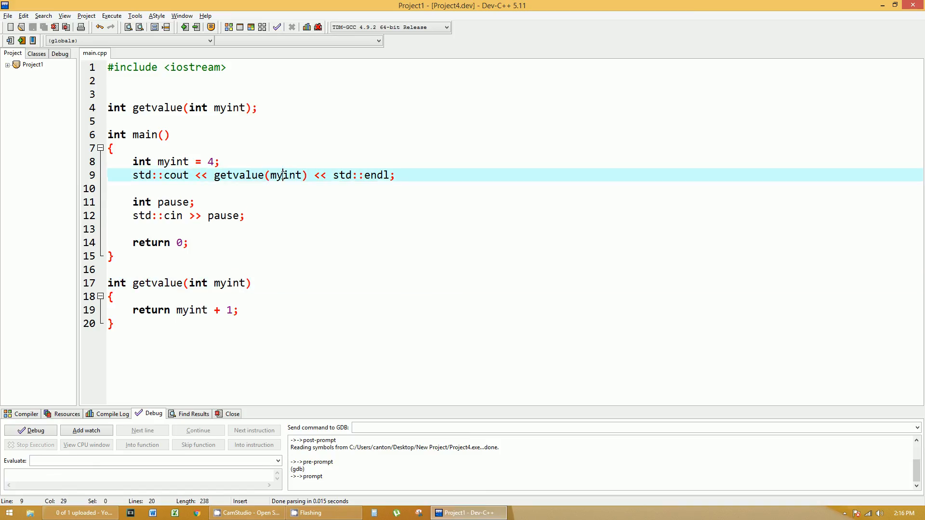
{"action": "mouse_move", "coordinate": [286, 175]}
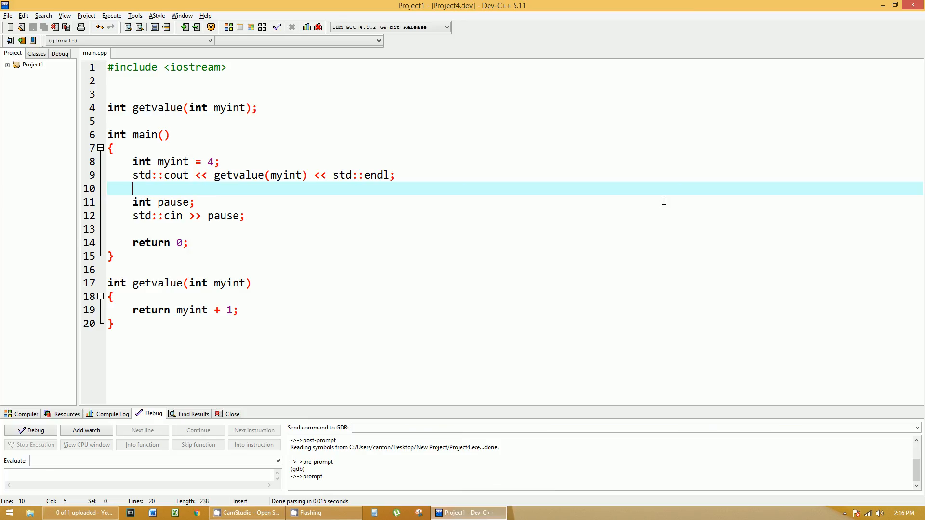
Add `std::cout << myint << std::endl;` after the getvalue output, then rebuild and run
{"action": "type", "text": "std::"}
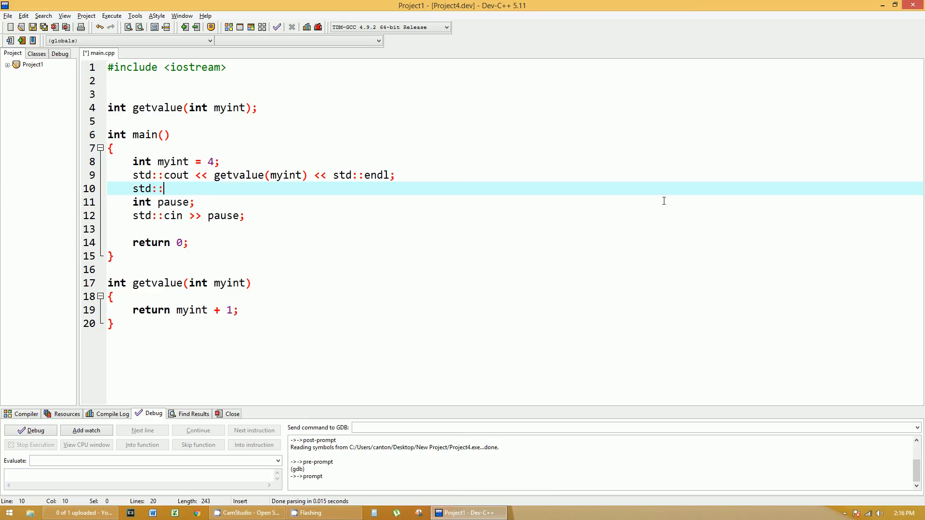
{"action": "type", "text": "cout <<"}
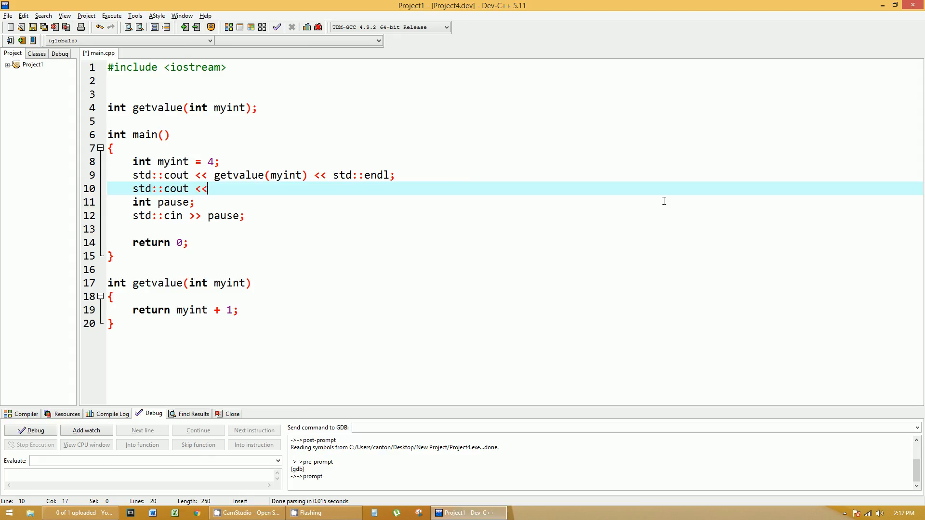
{"action": "type", "text": "myint <<"}
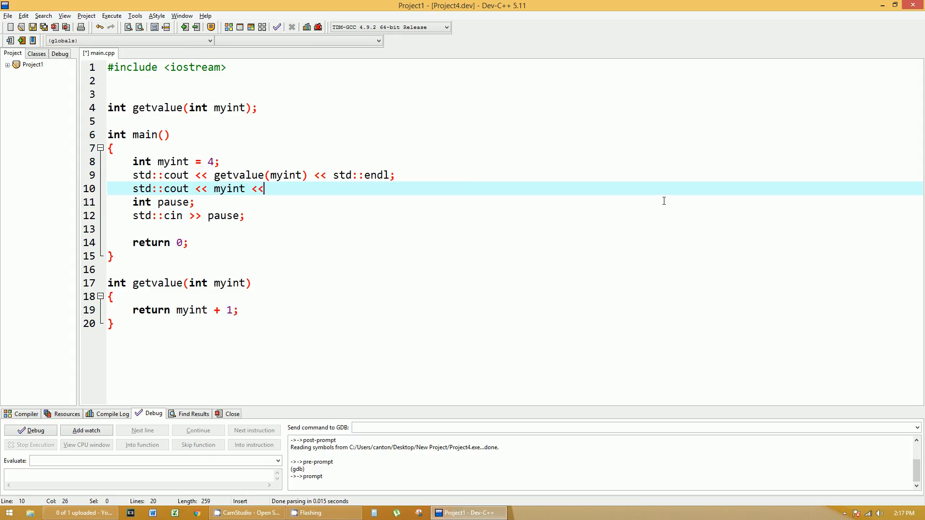
{"action": "type", "text": "std::endl;"}
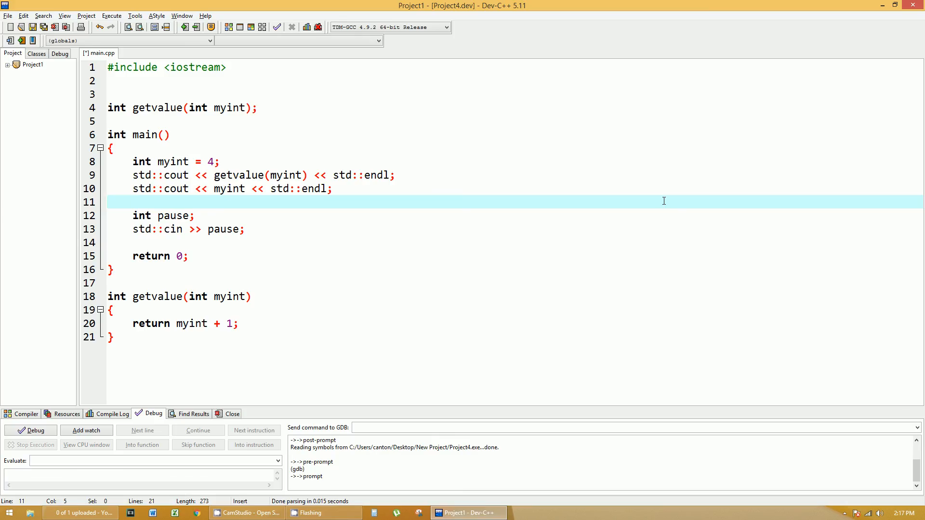
{"action": "left_click", "coordinate": [111, 414]}
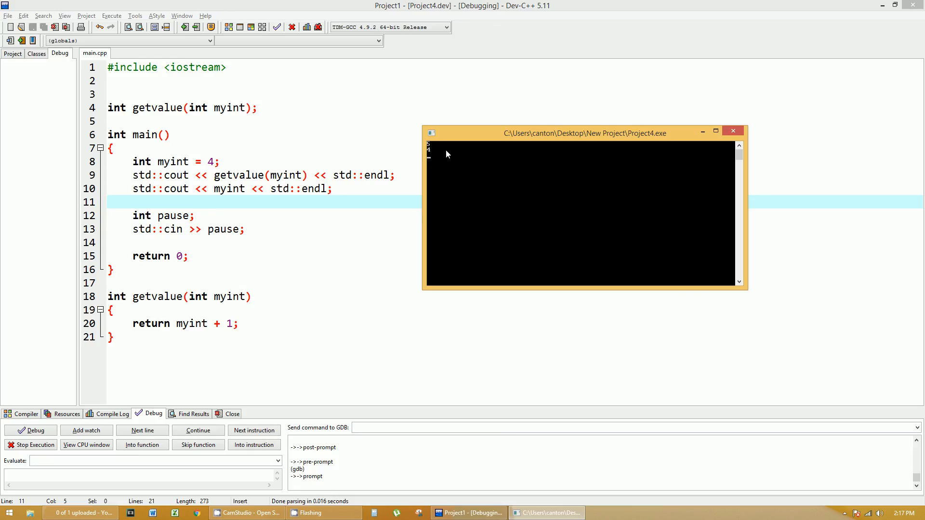
{"action": "mouse_move", "coordinate": [457, 151]}
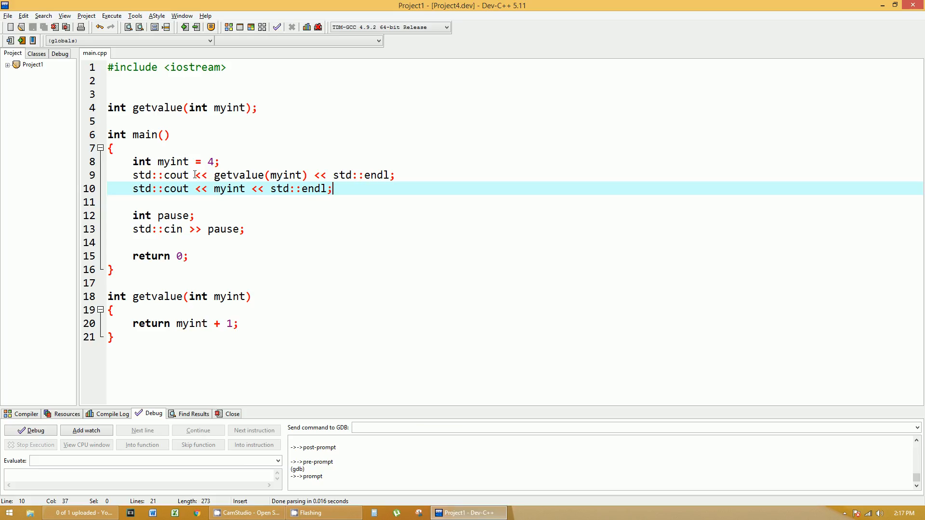
Below the myint declaration, print "Memory Location of main::myint:" followed by &myint
{"action": "left_click", "coordinate": [191, 161]}
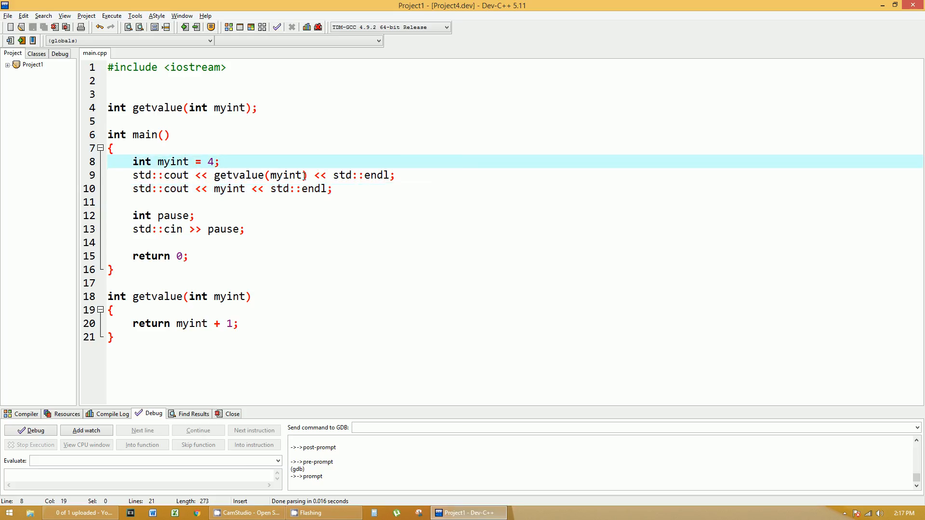
{"action": "key", "text": "Return"}
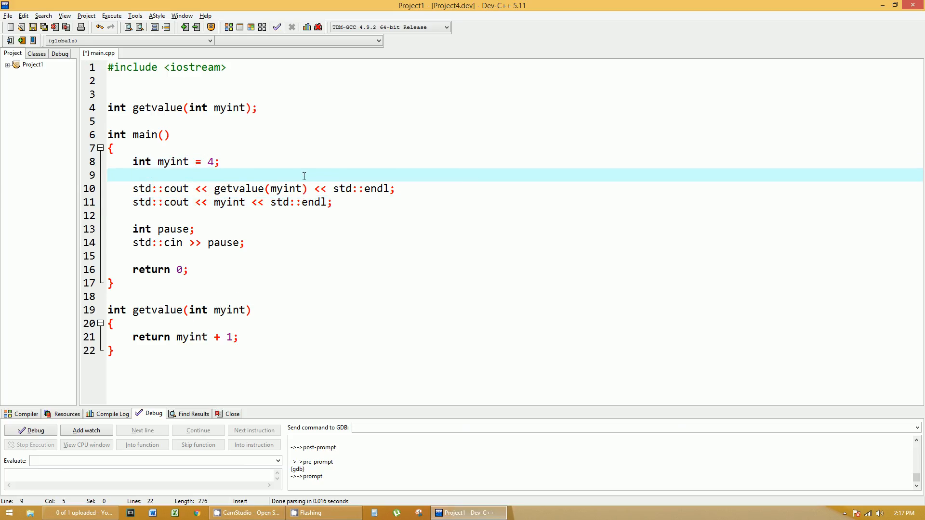
{"action": "type", "text": "st"}
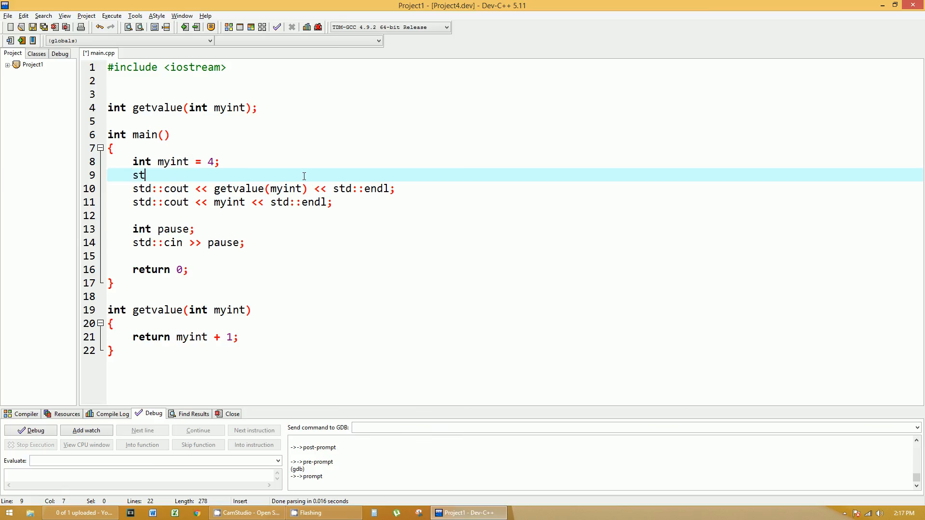
{"action": "type", "text": "d::c"}
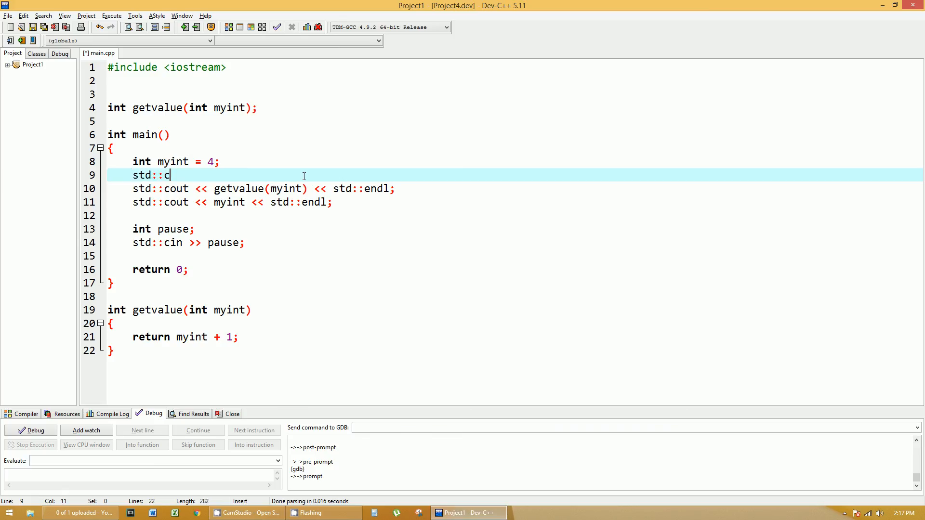
{"action": "type", "text": "out << \"Mem"}
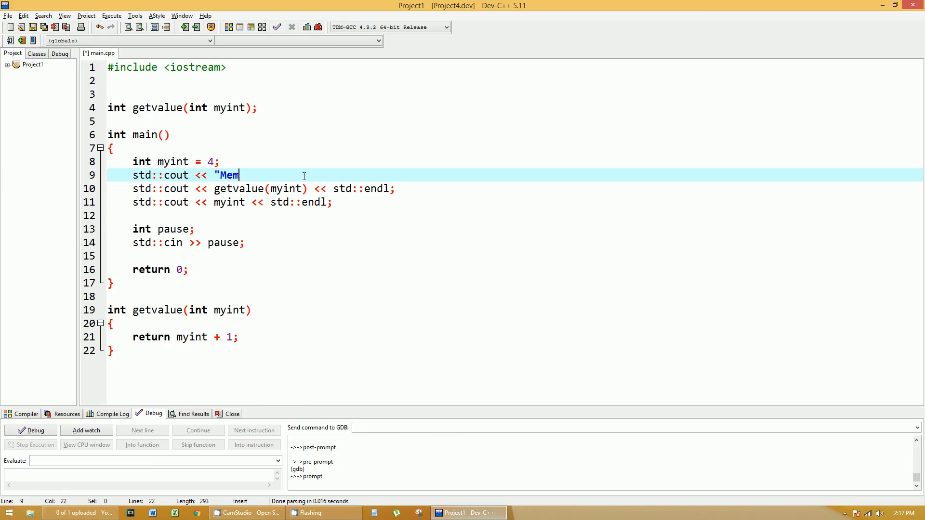
{"action": "type", "text": "ory Location of"}
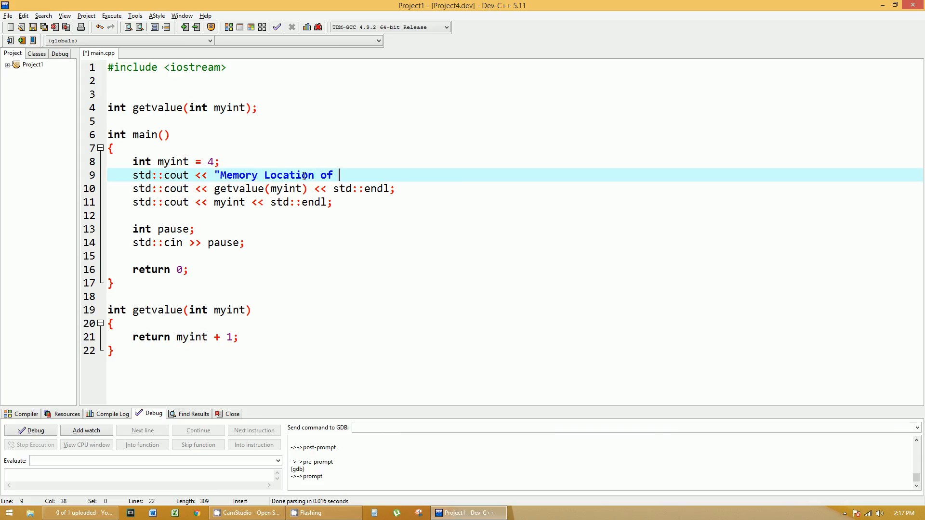
{"action": "type", "text": "main:"}
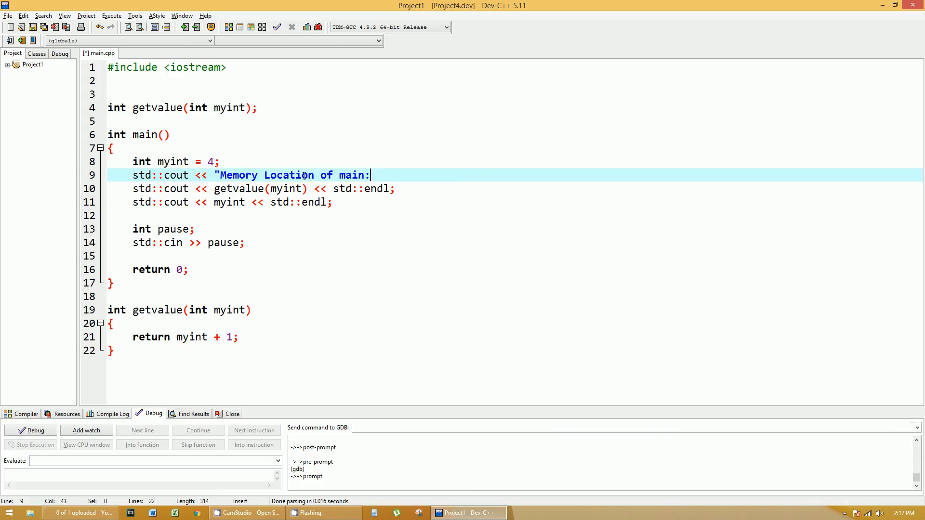
{"action": "type", "text": ":myint"}
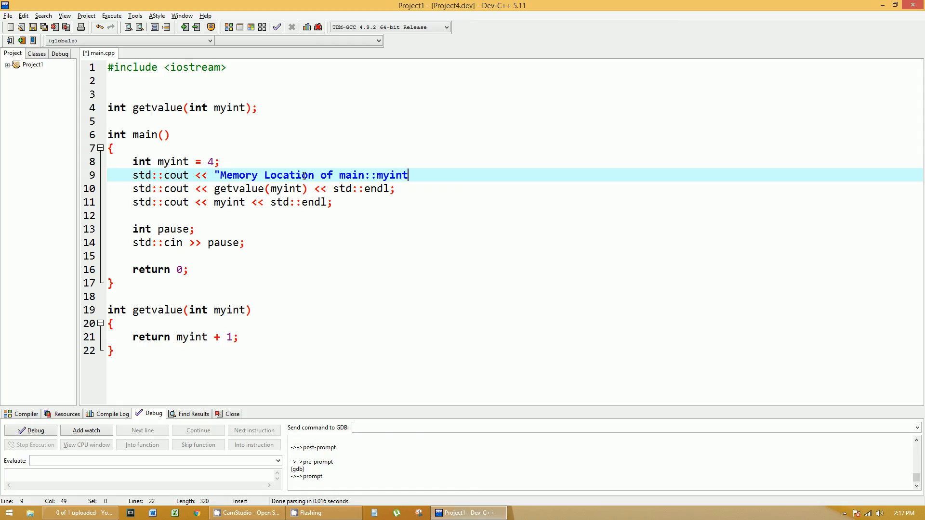
{"action": "type", "text": ":\" <<"}
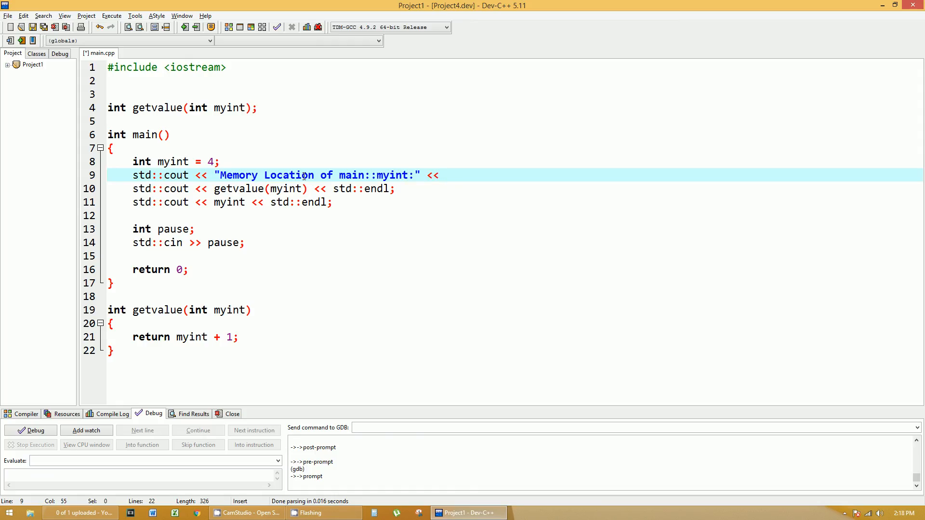
{"action": "type", "text": "&myint << std::endl;"}
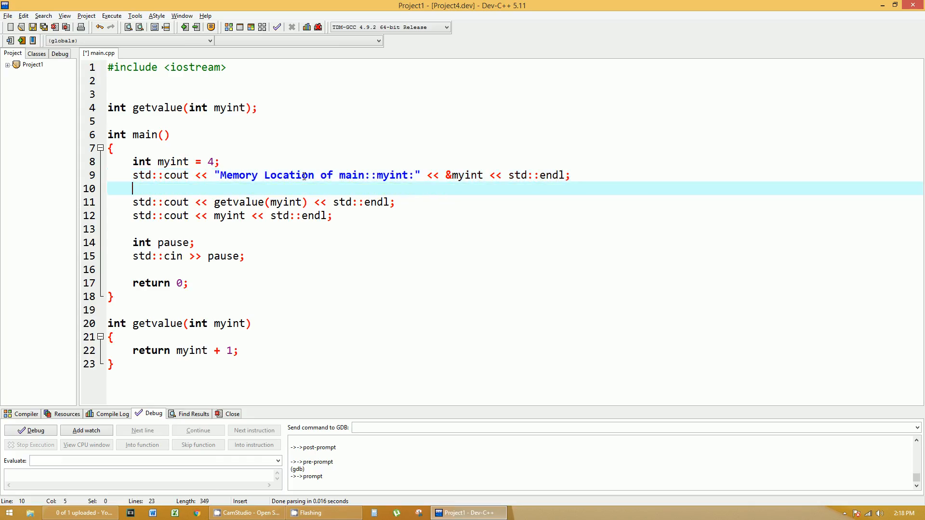
{"action": "mouse_move", "coordinate": [392, 187]}
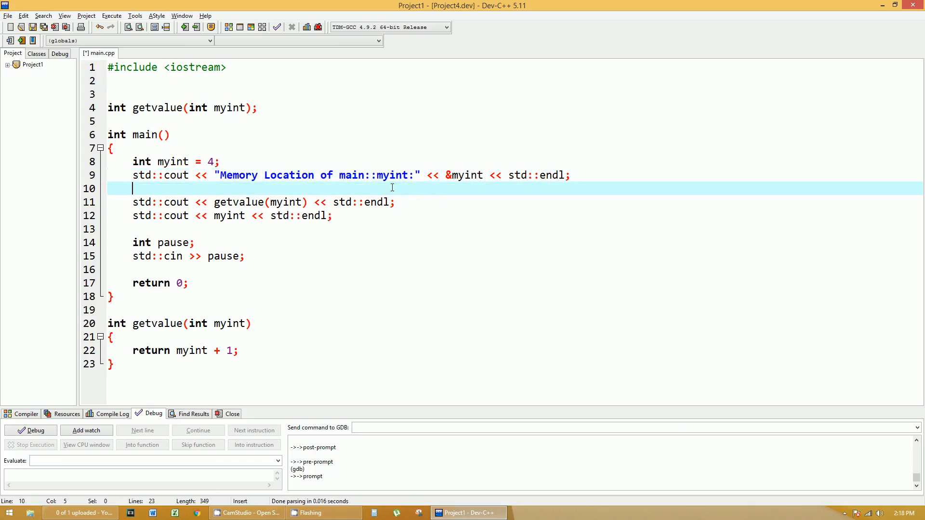
{"action": "double_click", "coordinate": [465, 175]}
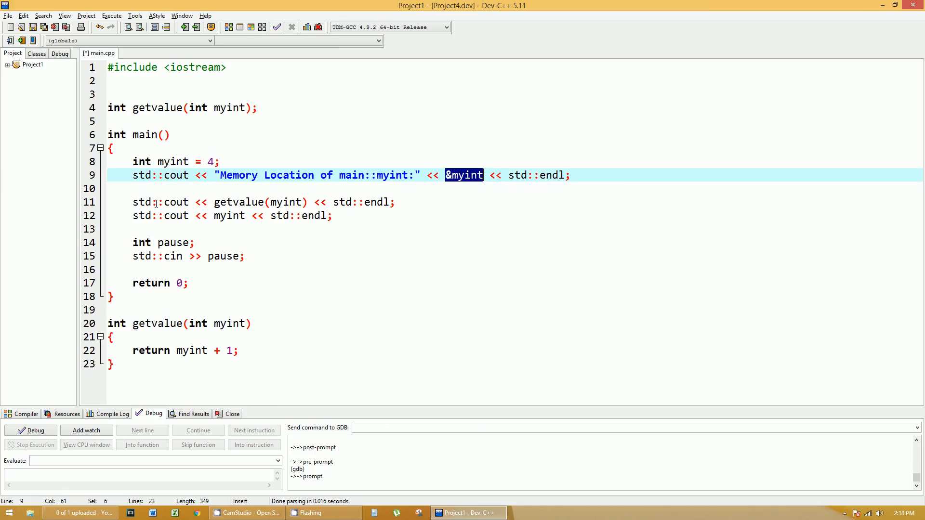
{"action": "left_click", "coordinate": [136, 202]}
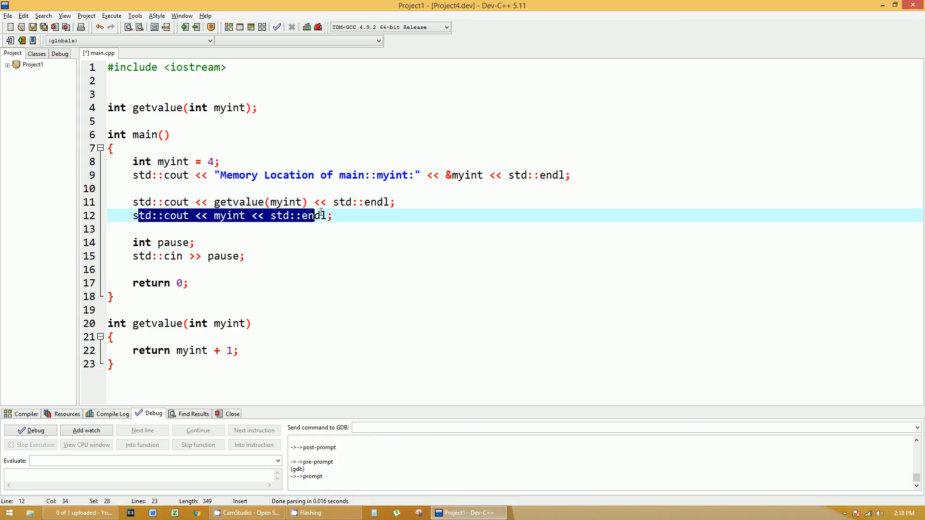
{"action": "left_click", "coordinate": [269, 201]}
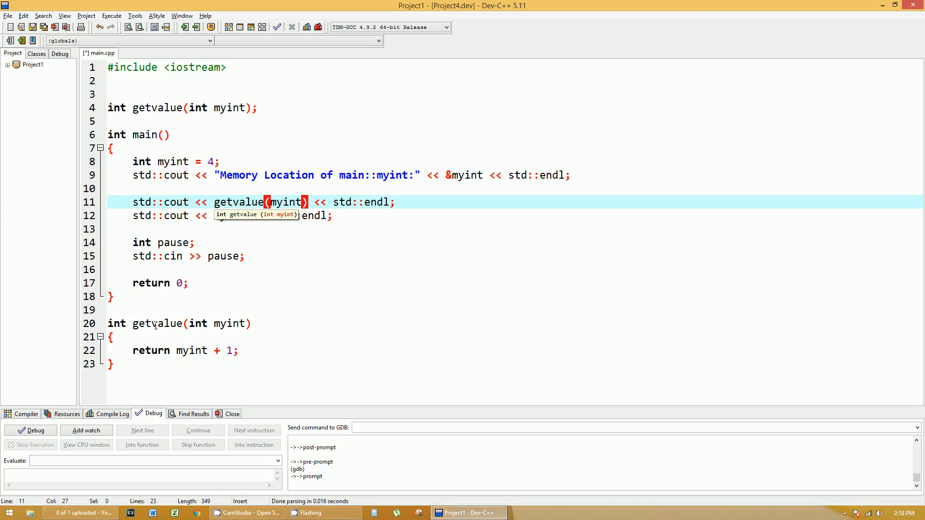
{"action": "left_click", "coordinate": [184, 337]}
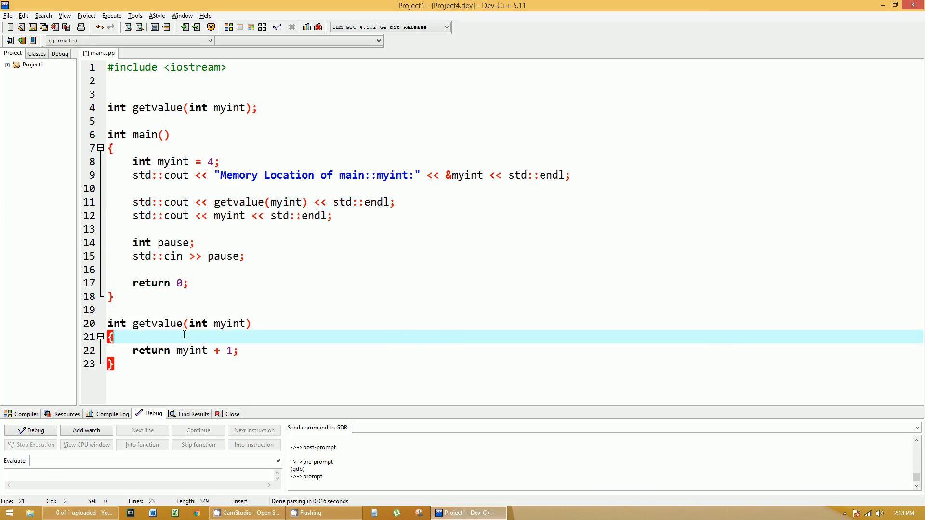
{"action": "double_click", "coordinate": [229, 323]}
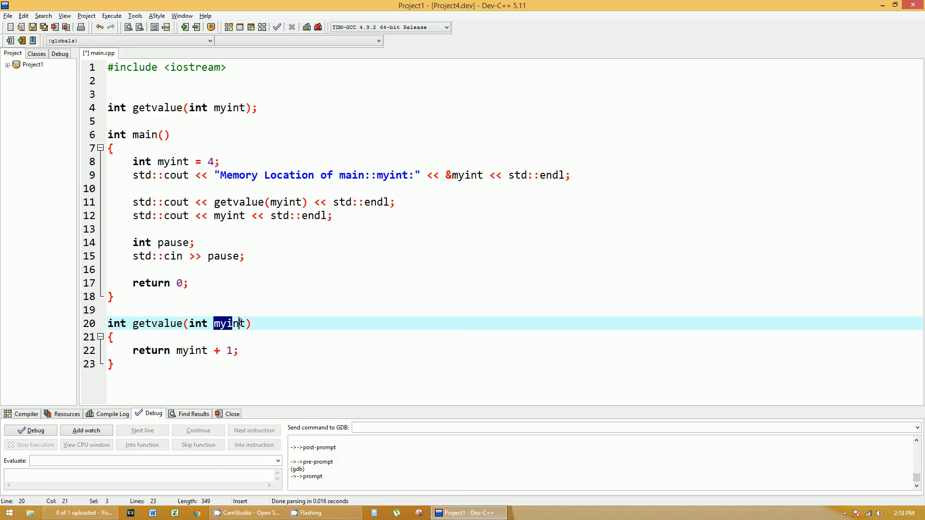
{"action": "left_click", "coordinate": [229, 337]}
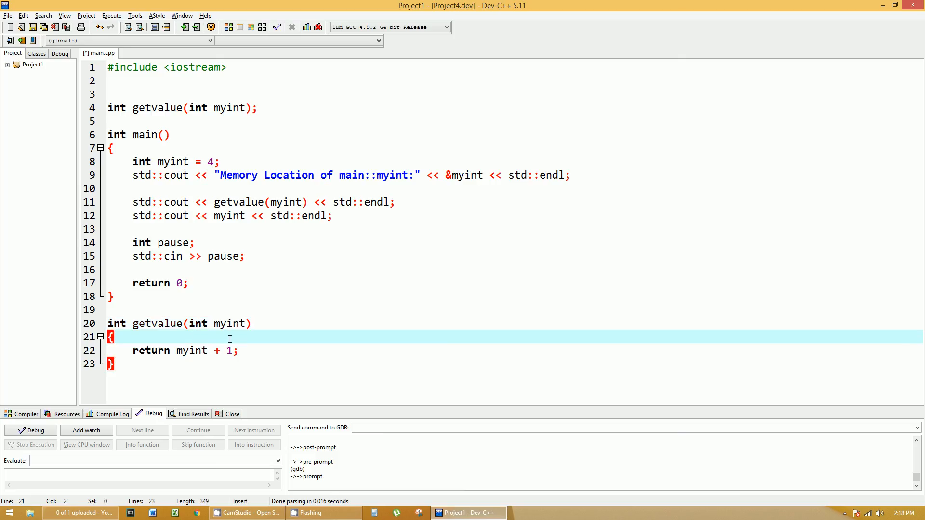
Make getvalue print "Memory Location of getvalue::myint:" followed by &myint and endl
{"action": "key", "text": "Return"}
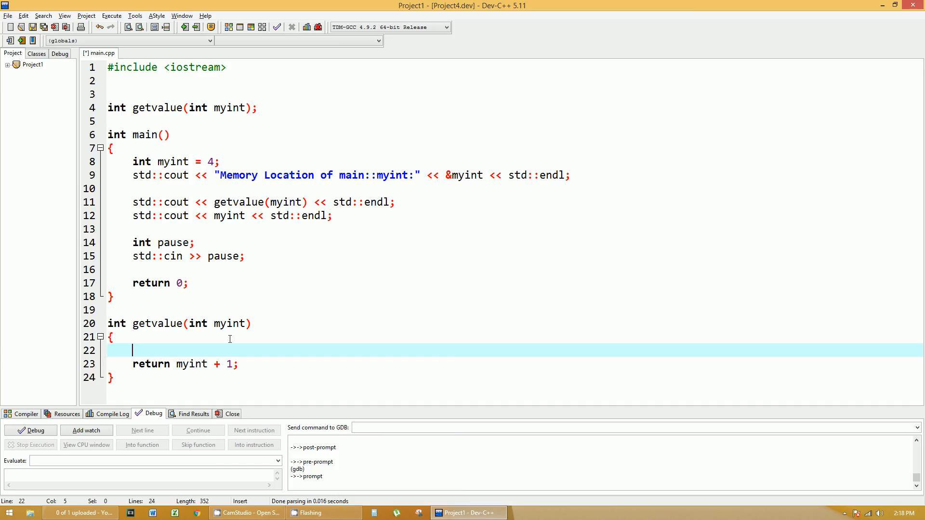
{"action": "type", "text": "std::cout <<"}
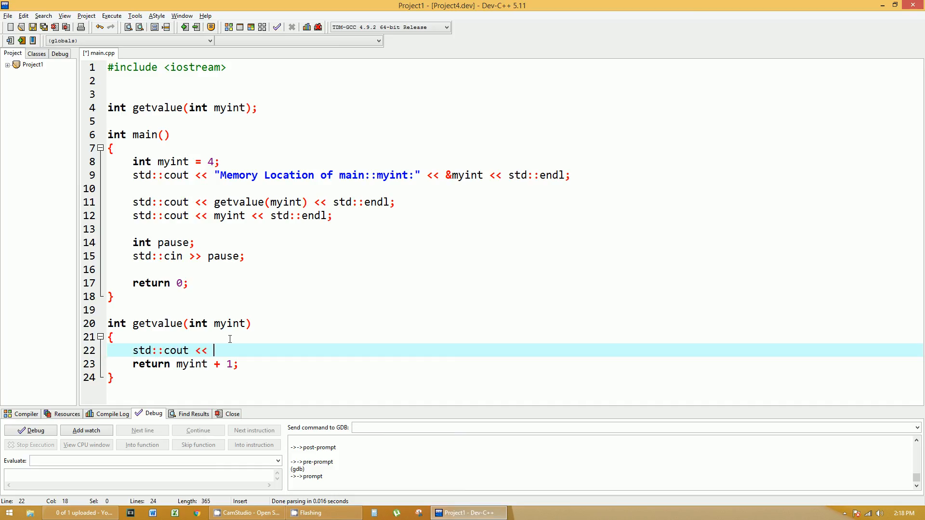
{"action": "type", "text": "\"Mem"}
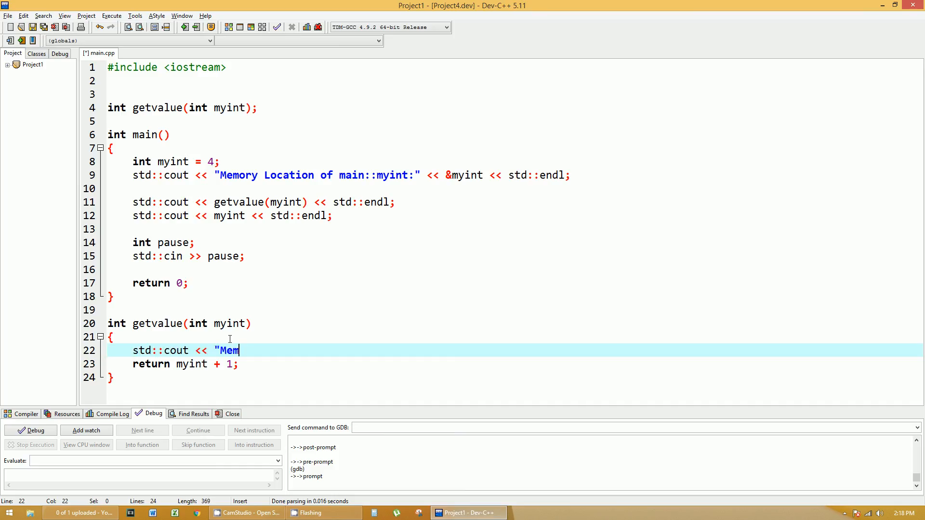
{"action": "type", "text": "ory Lo"}
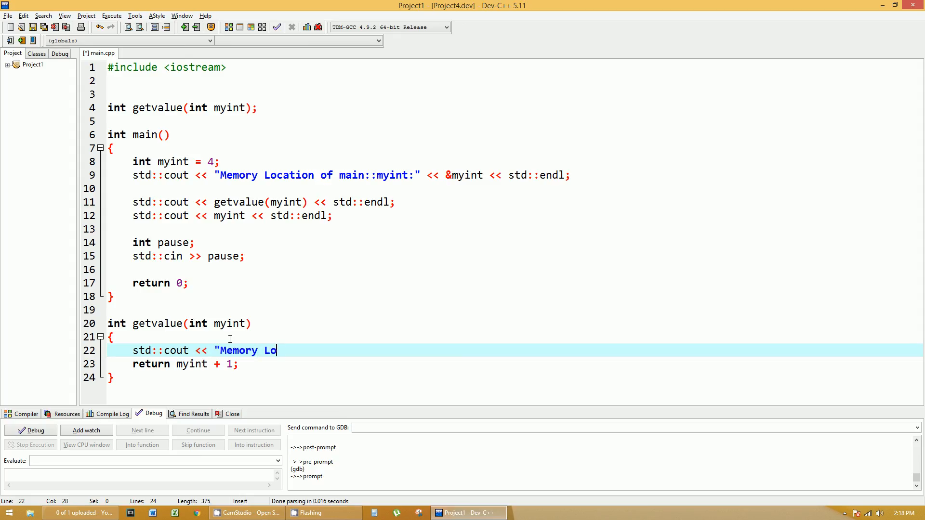
{"action": "type", "text": "cation of g"}
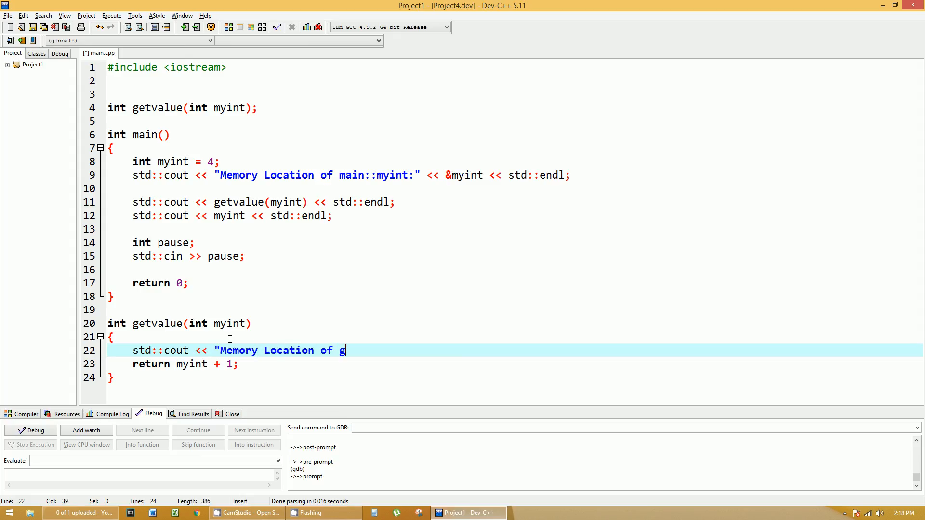
{"action": "type", "text": "etval"}
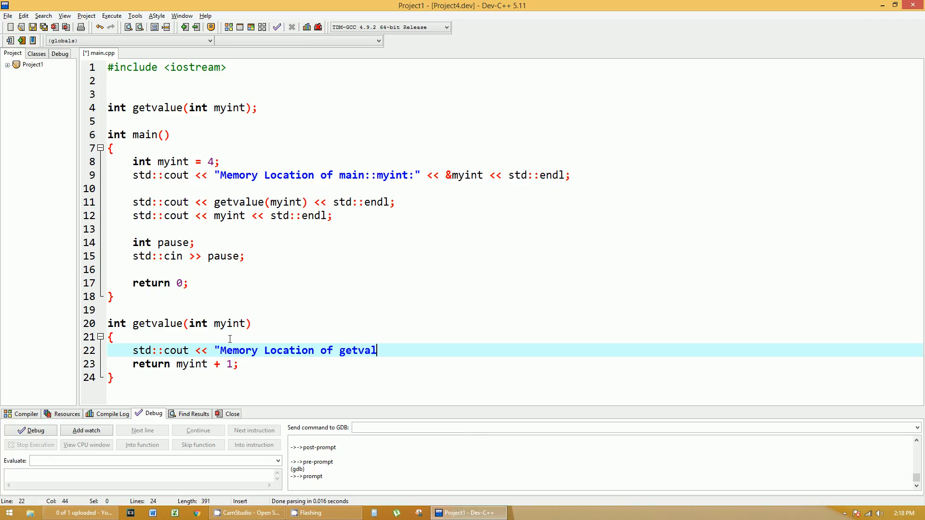
{"action": "type", "text": "ue::myint"}
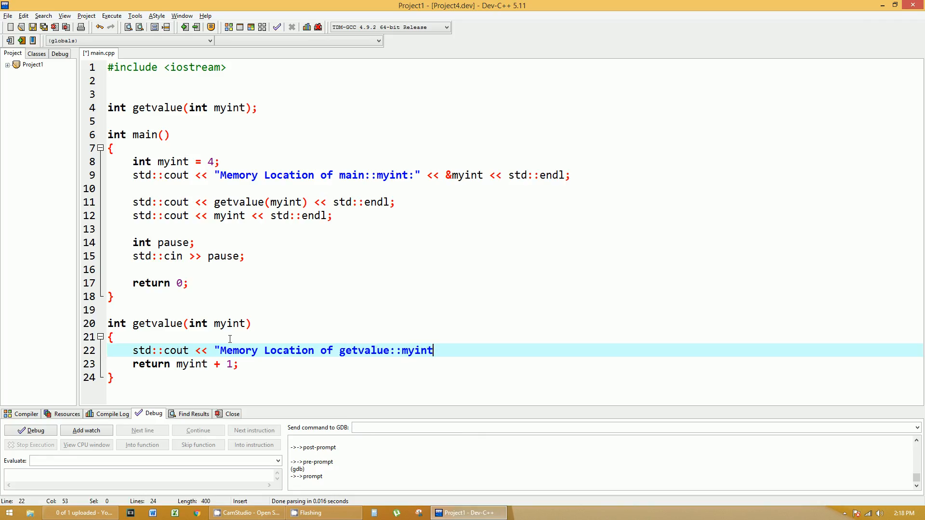
{"action": "type", "text": ":\" <<"}
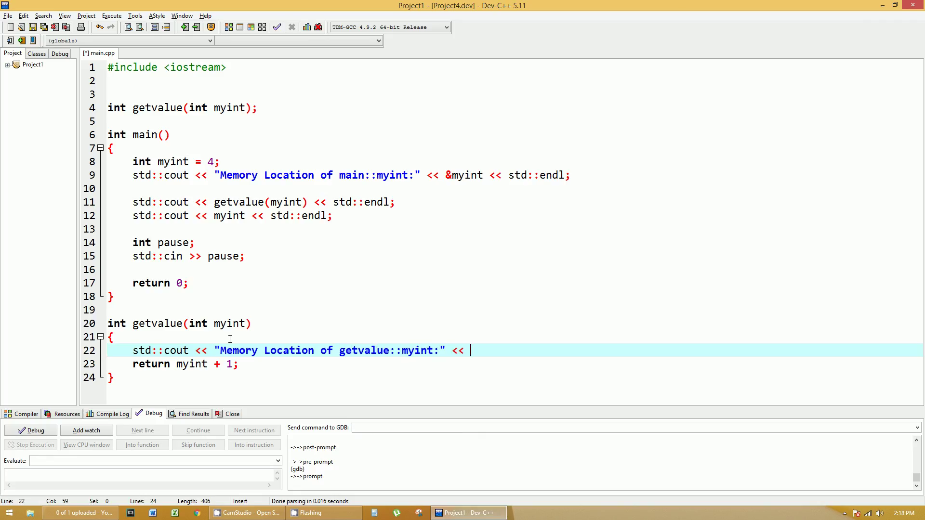
{"action": "type", "text": "&"}
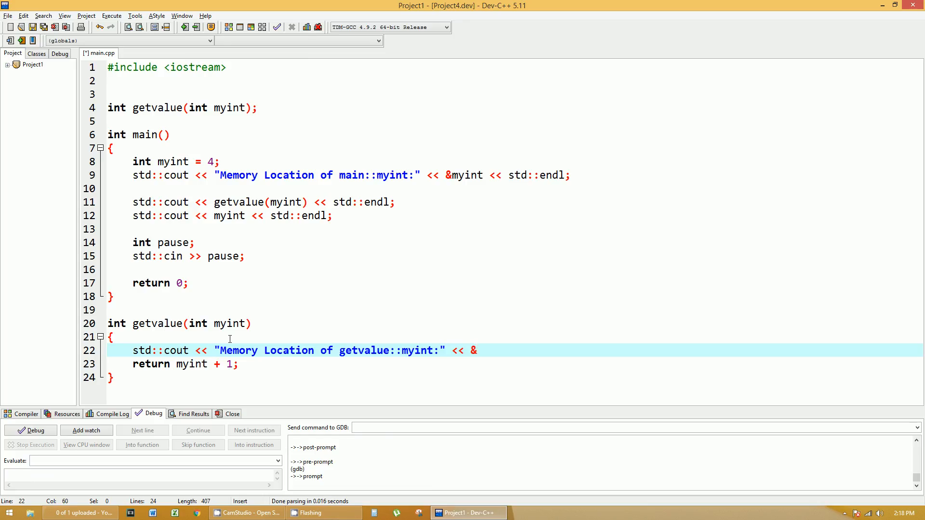
{"action": "type", "text": "myint"}
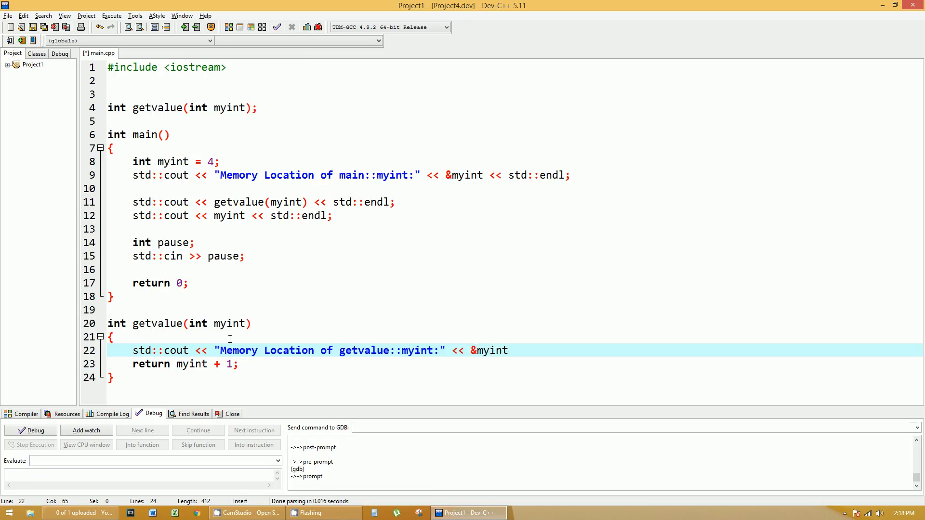
{"action": "left_click", "coordinate": [508, 350]}
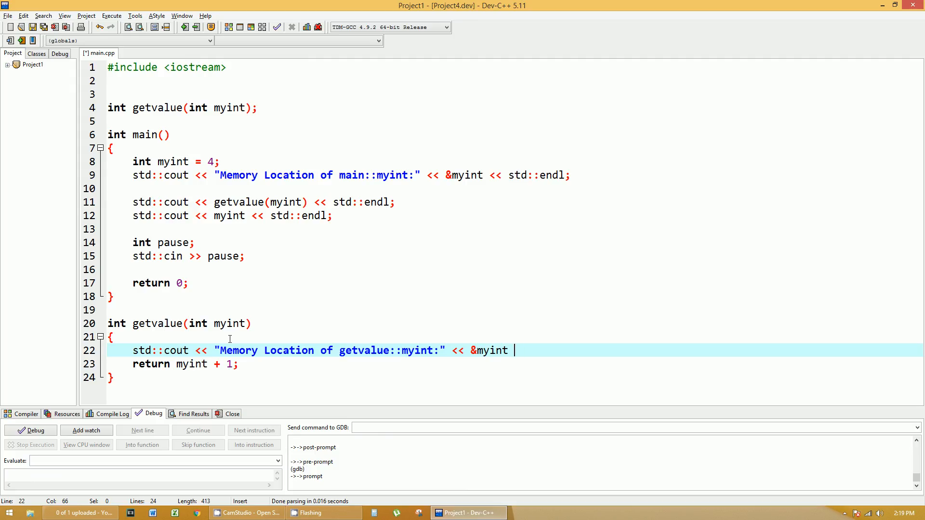
{"action": "type", "text": "<< std::endl;"}
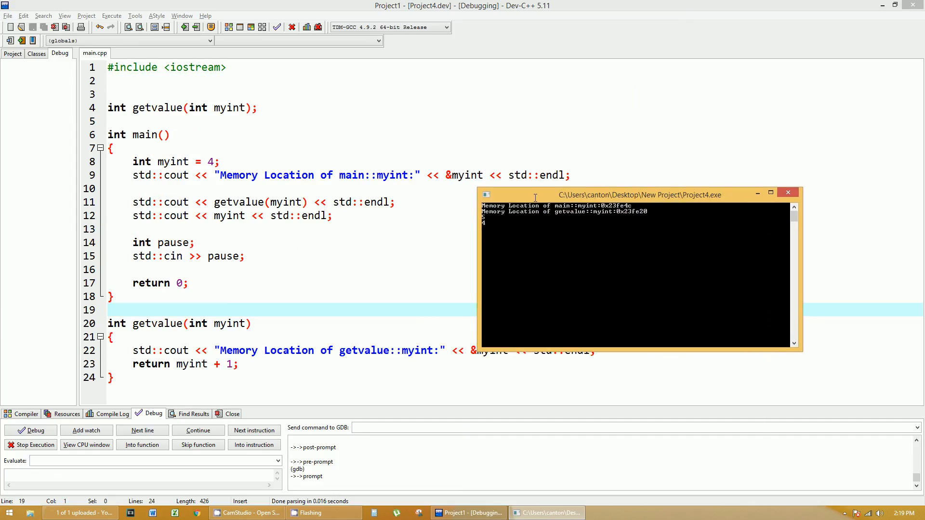
{"action": "mouse_move", "coordinate": [217, 220]}
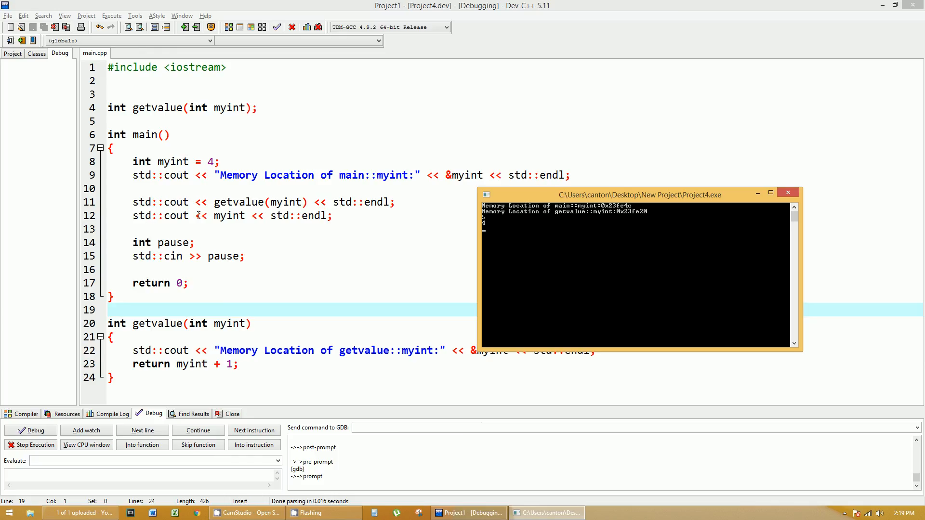
{"action": "mouse_move", "coordinate": [565, 234]}
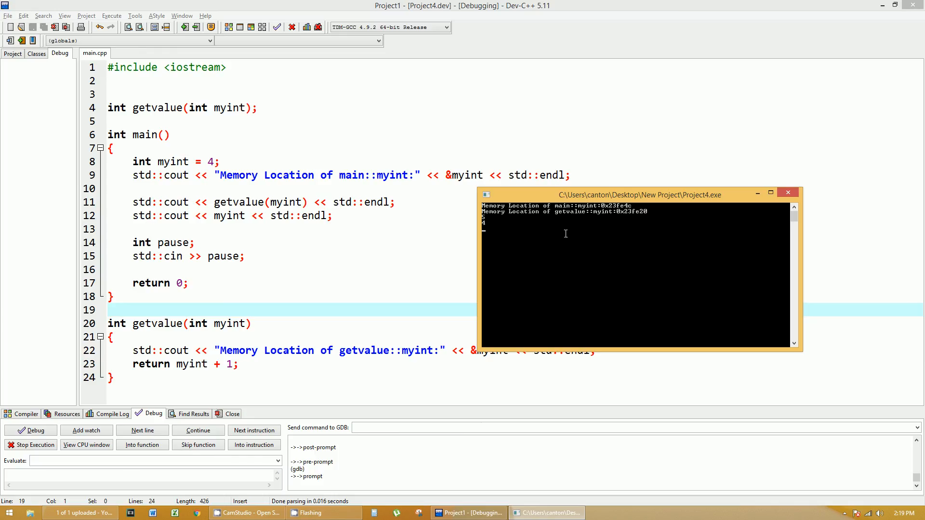
{"action": "mouse_move", "coordinate": [688, 213]}
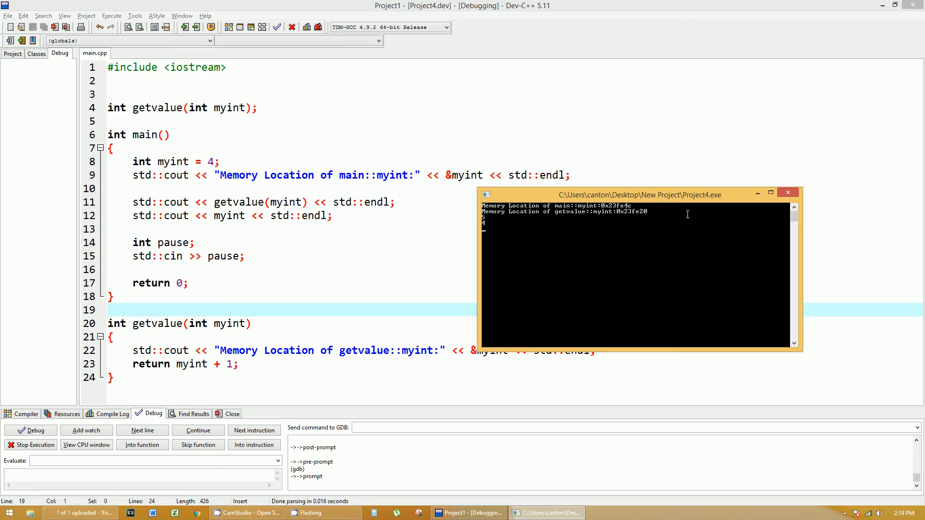